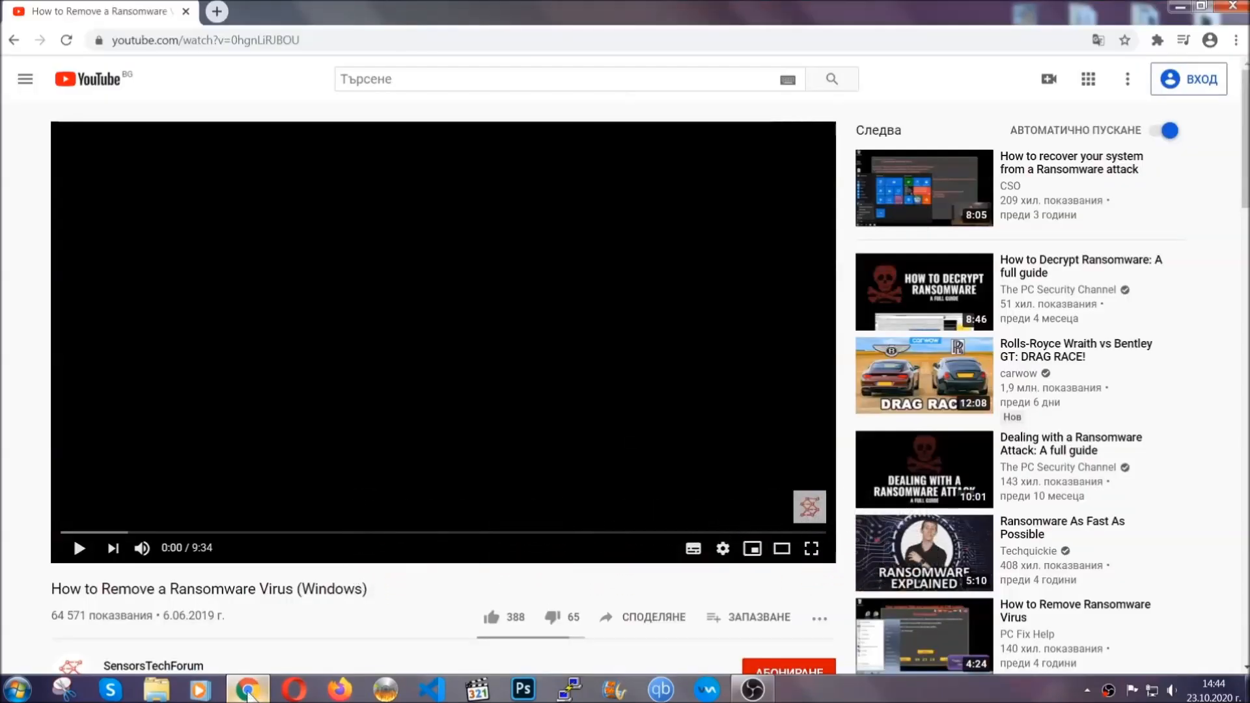
- Follow the description's SensorsTechForum link and start downloading the SpyHunter 5 malware removal tool
scroll(down, 3)
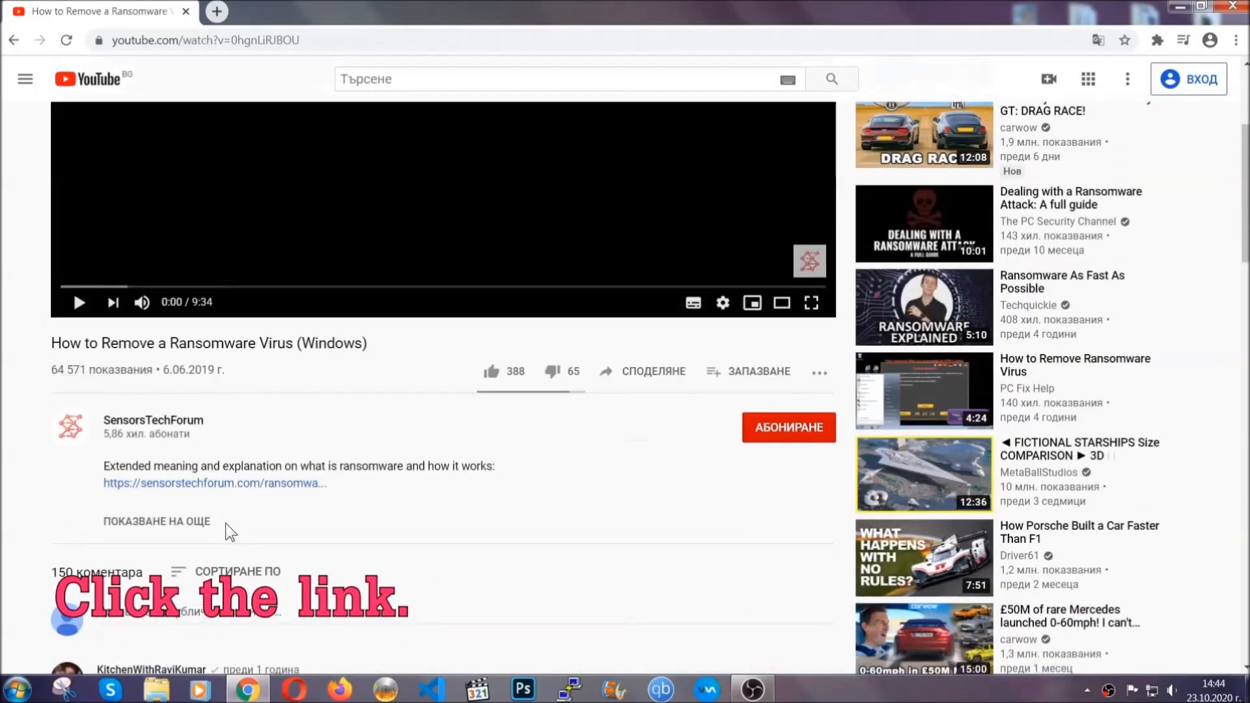
click(208, 483)
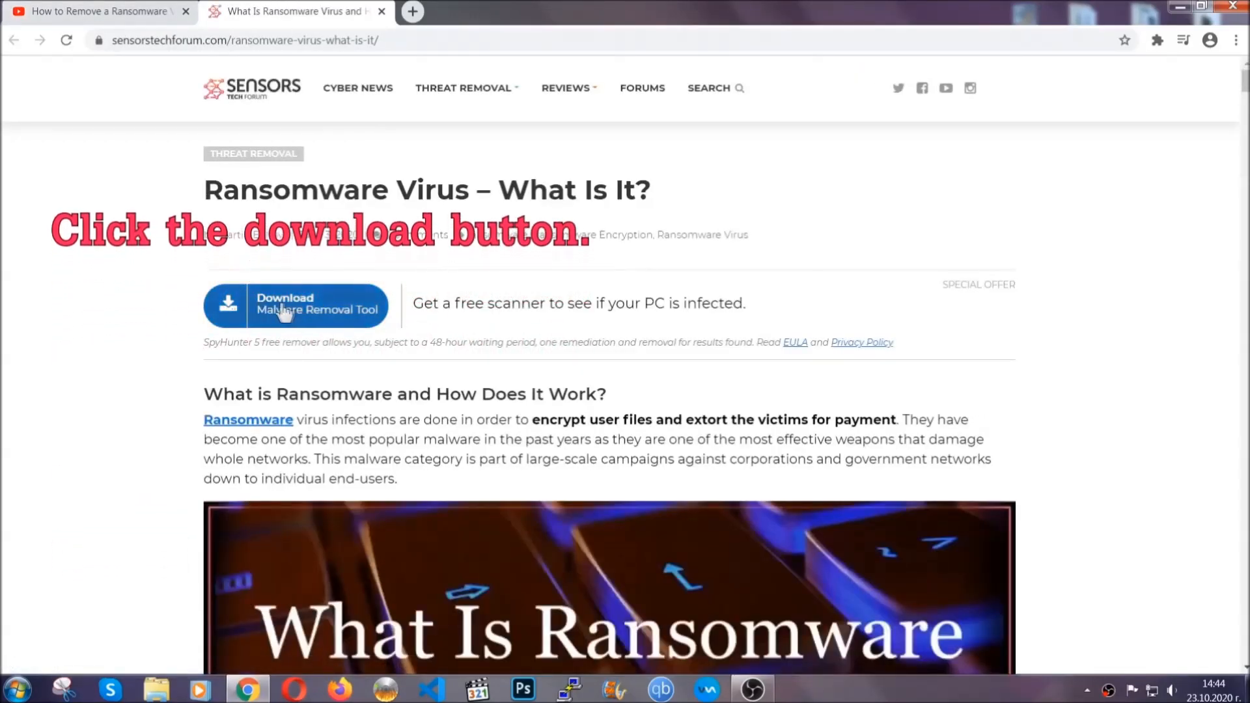
click(286, 306)
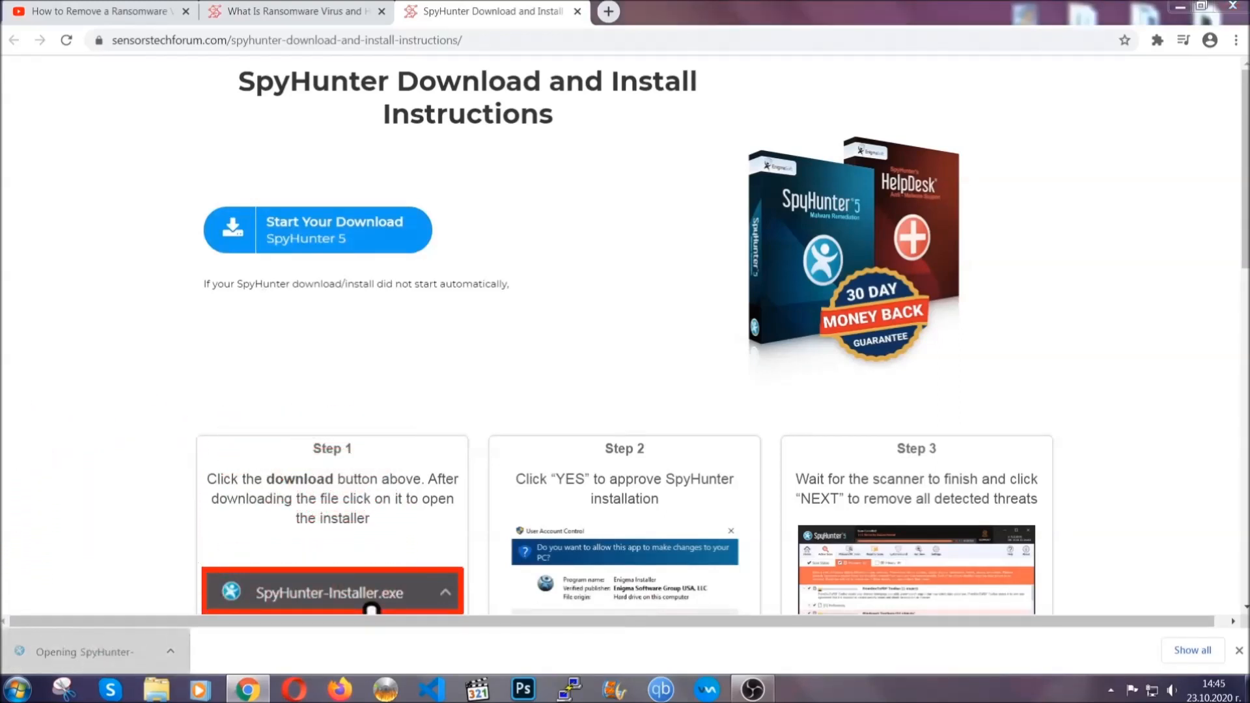
- Run SpyHunter-Installer.exe in English, accept the EULA, install, and finish setup
click(368, 608)
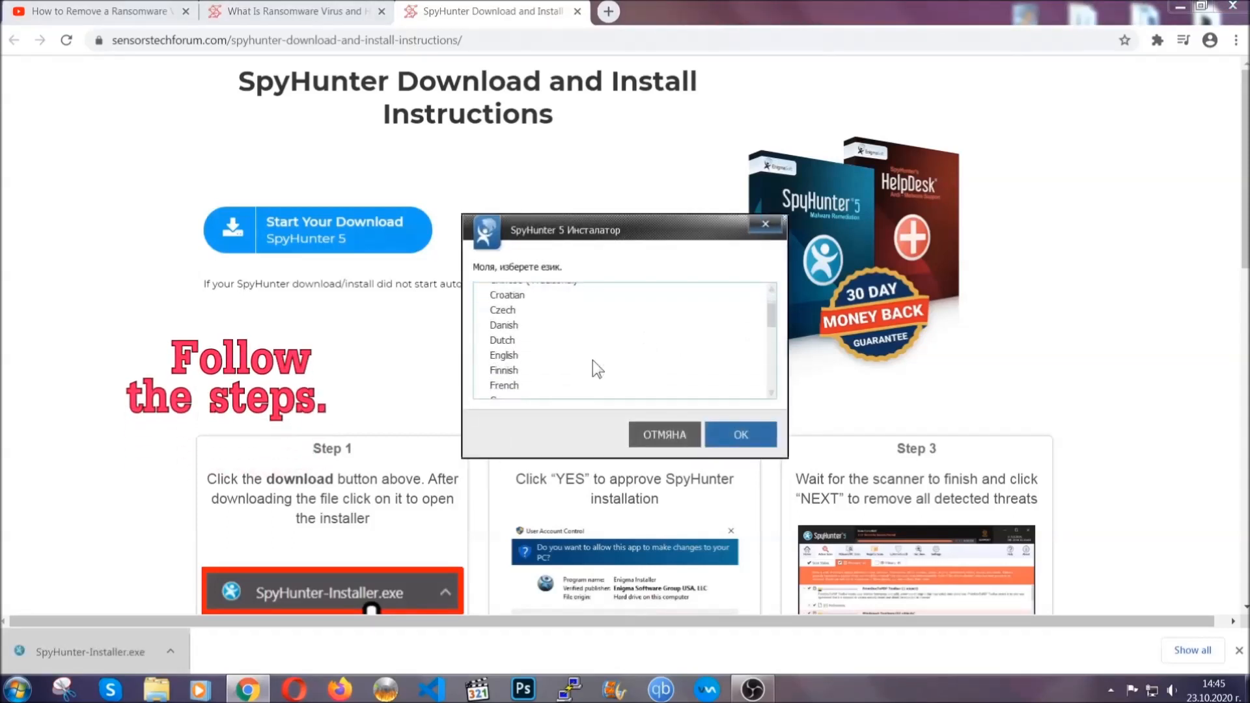
click(505, 355)
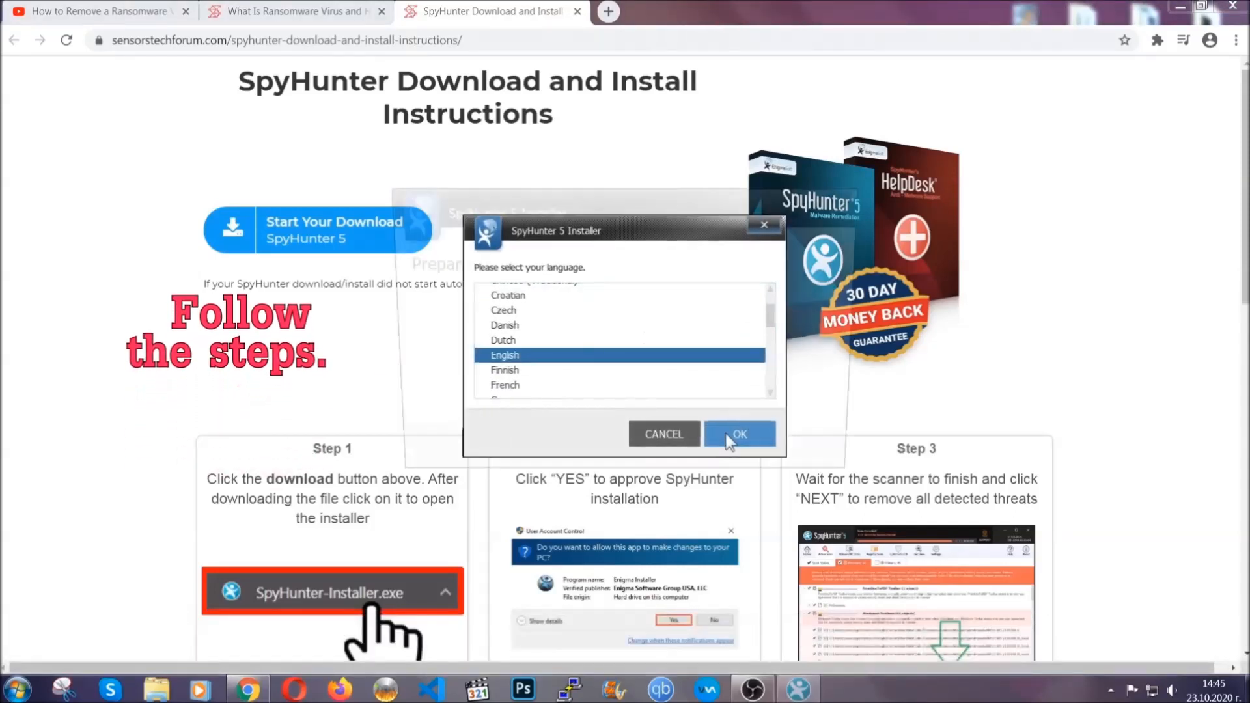
click(740, 434)
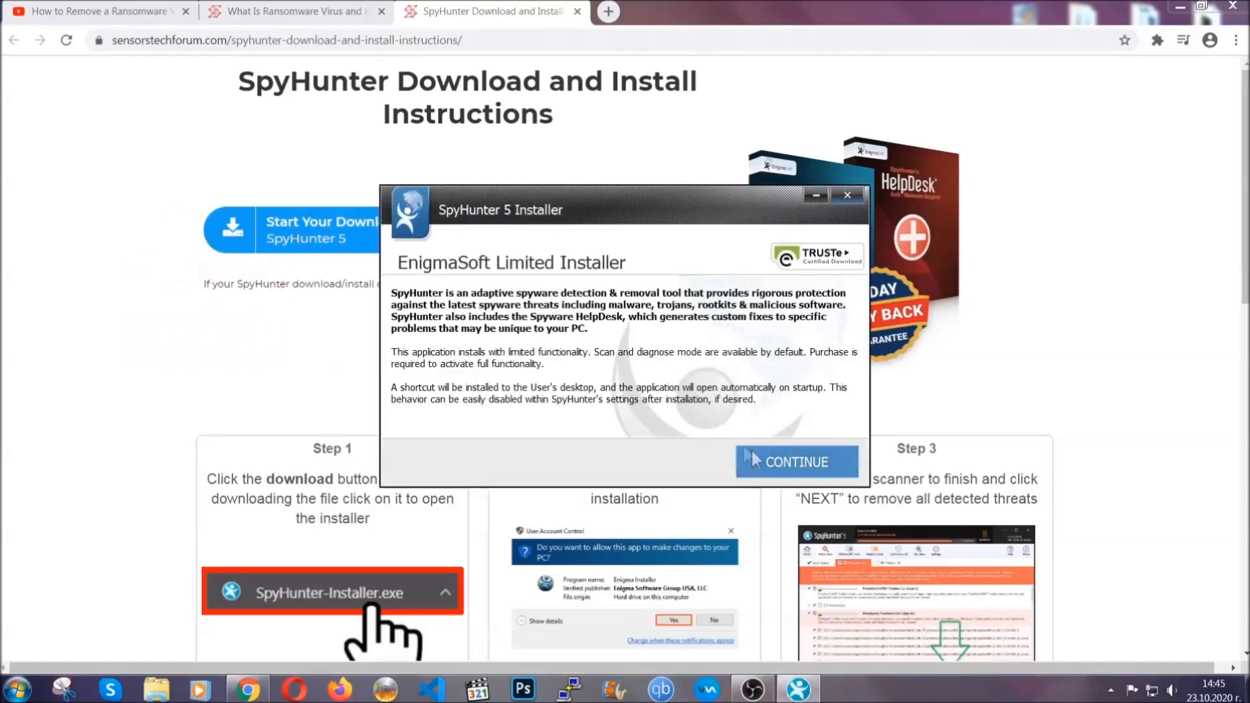
click(797, 462)
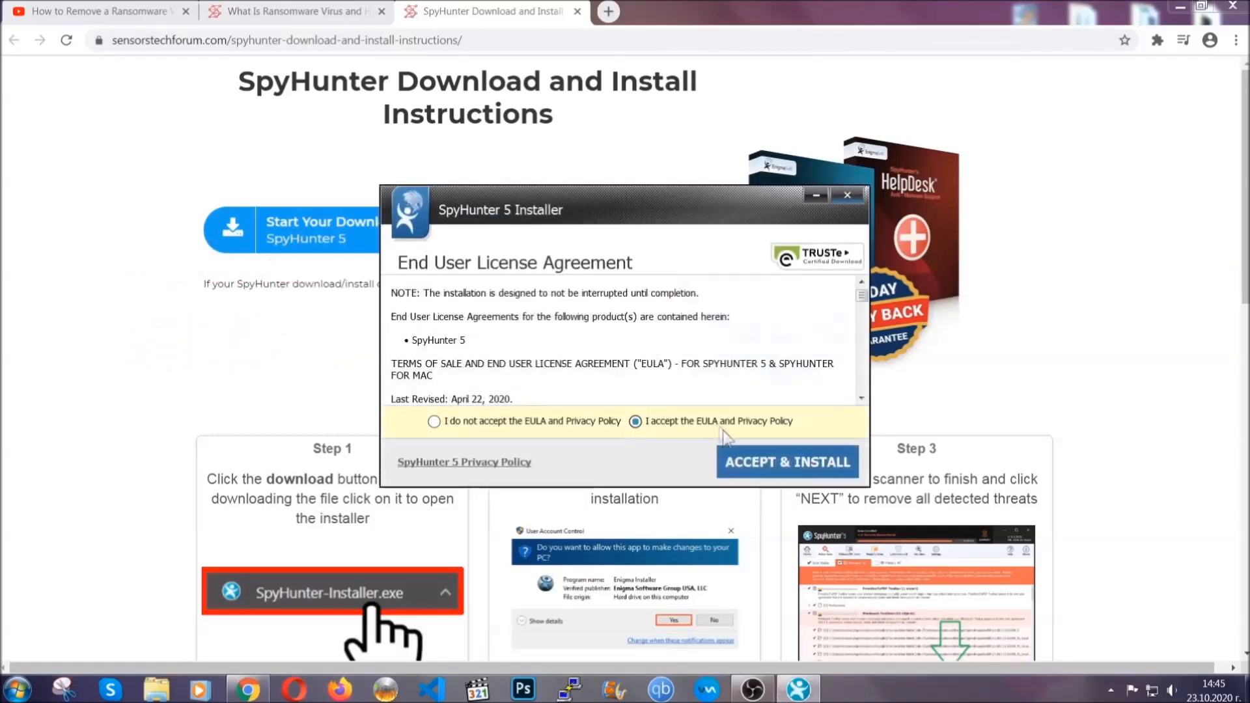
click(787, 462)
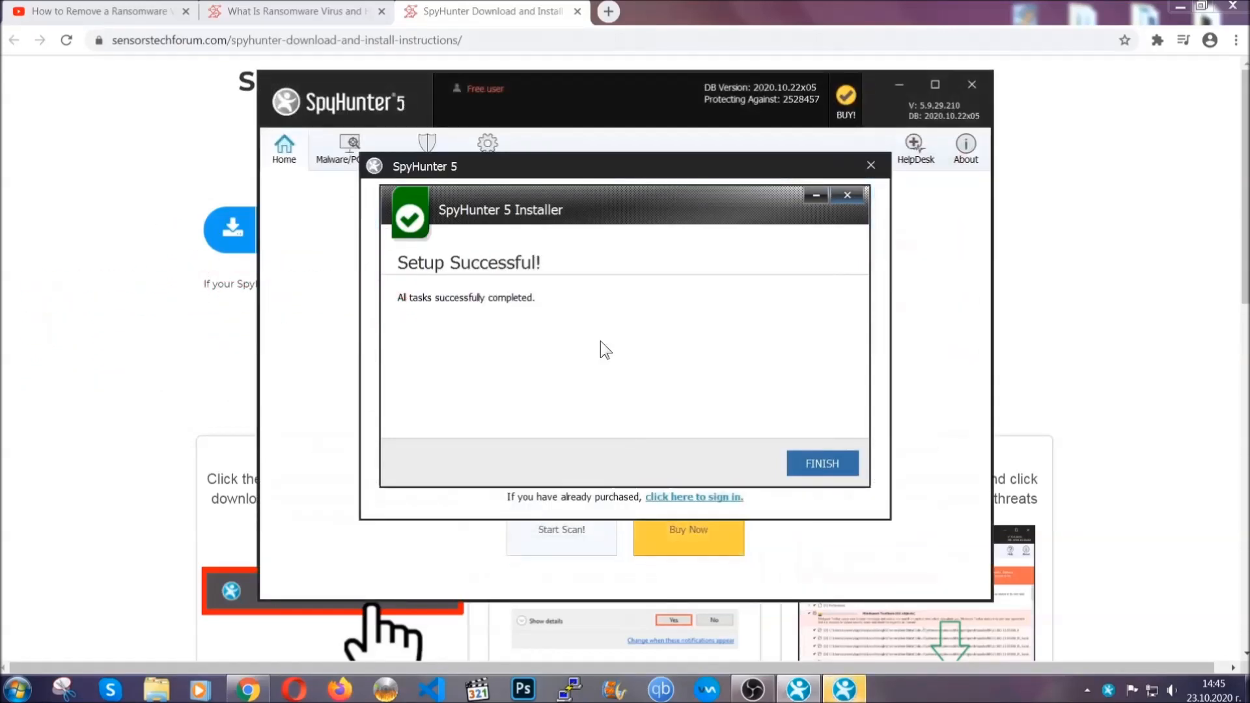
click(822, 463)
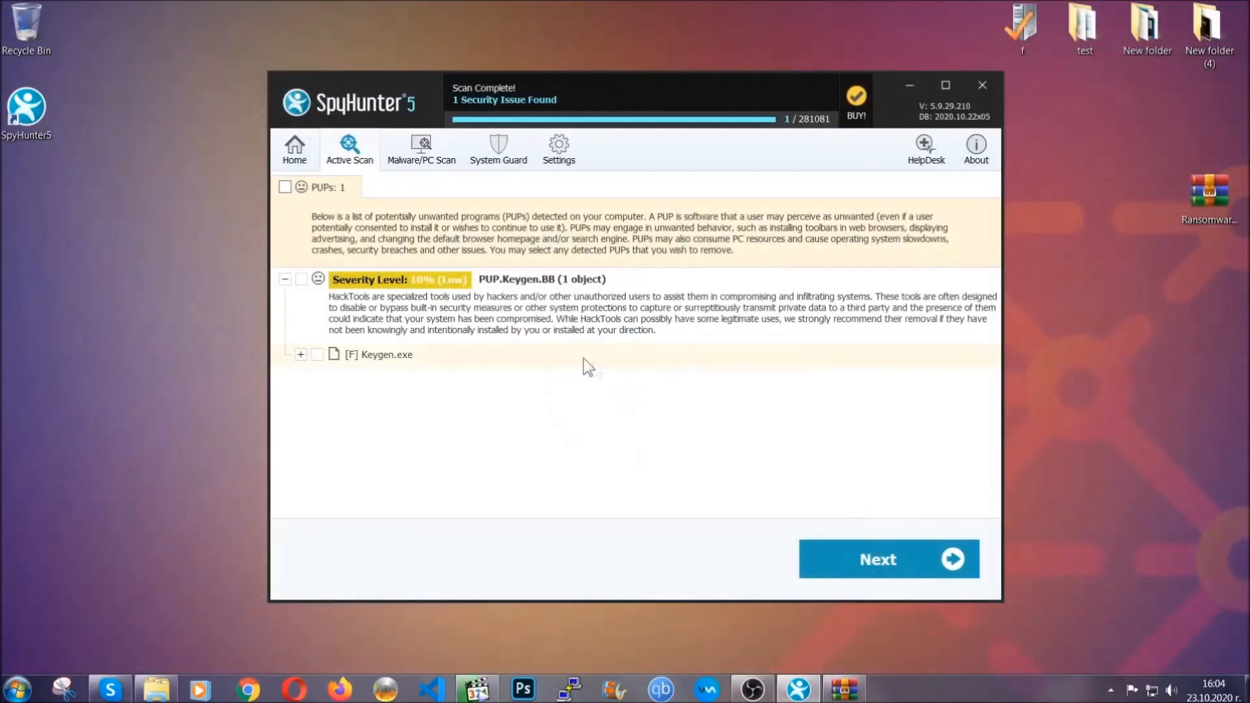
- Tick the PUPs checkbox to mark Keygen.exe (PUP.Keygen.BB) for removal
click(284, 188)
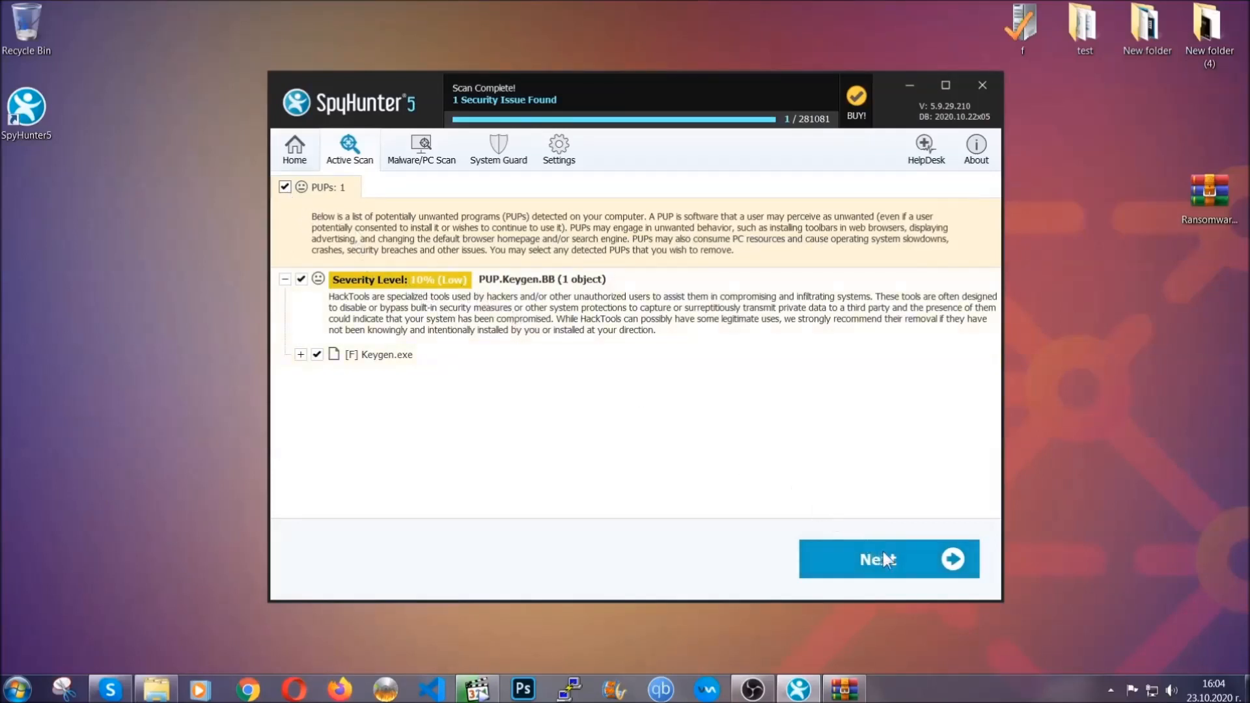
mouse_move(878, 567)
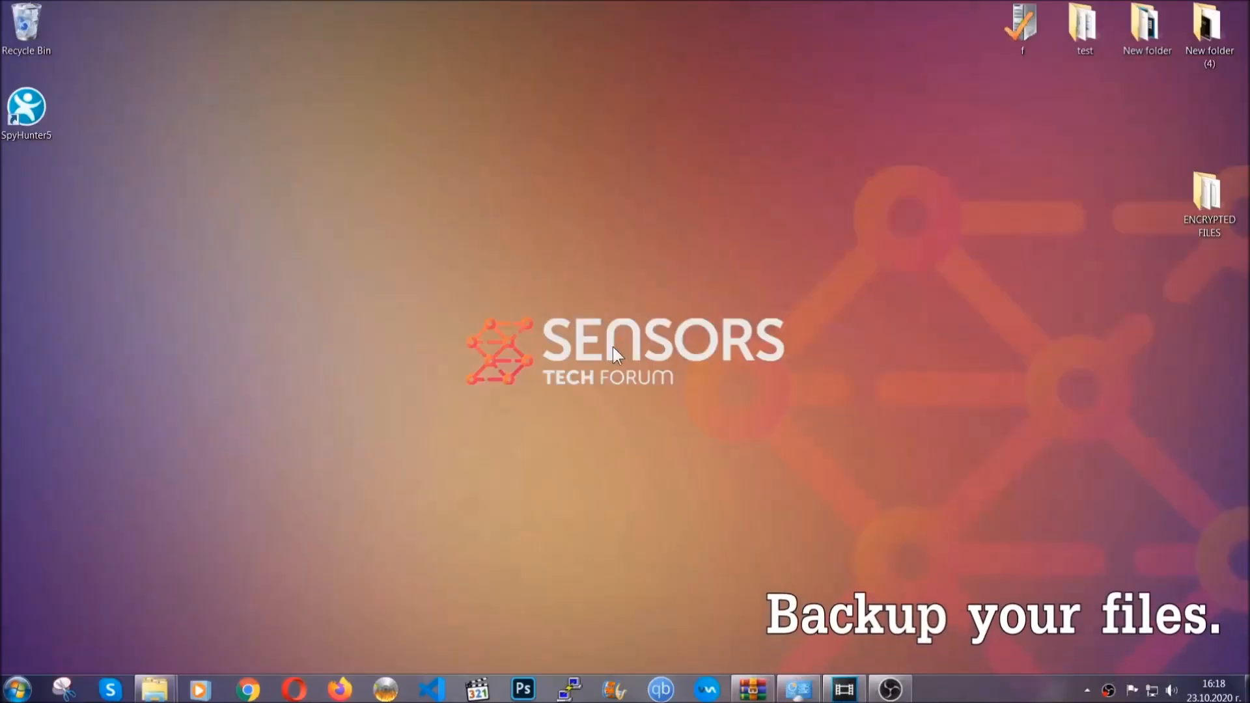
- Copy the six encrypted .efji files from the ENCRYPTED FILES folder
click(1209, 195)
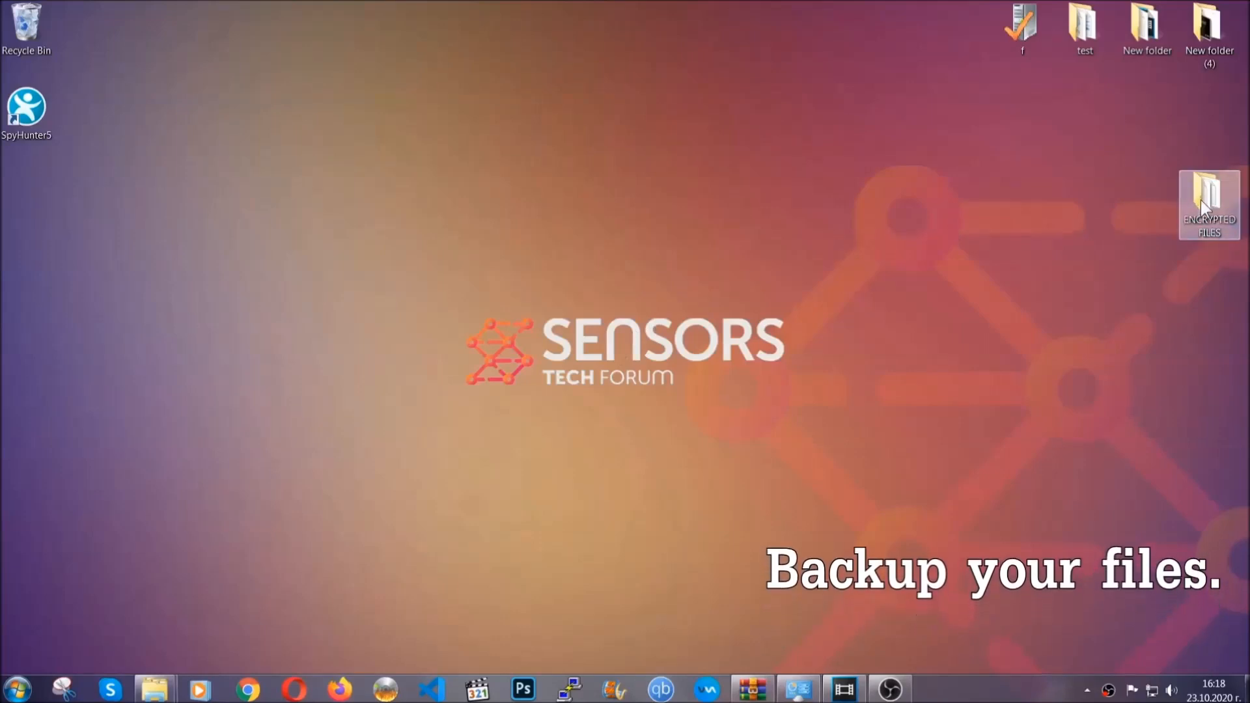
double_click(1210, 198)
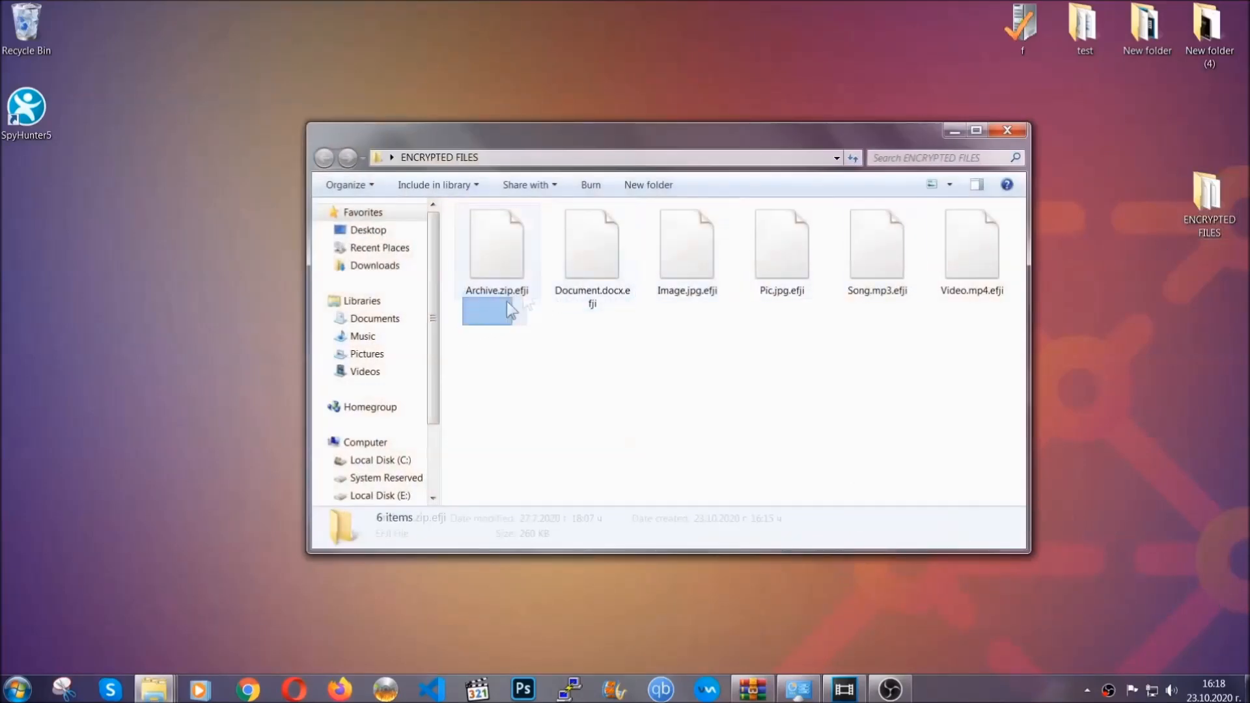
right_click(971, 246)
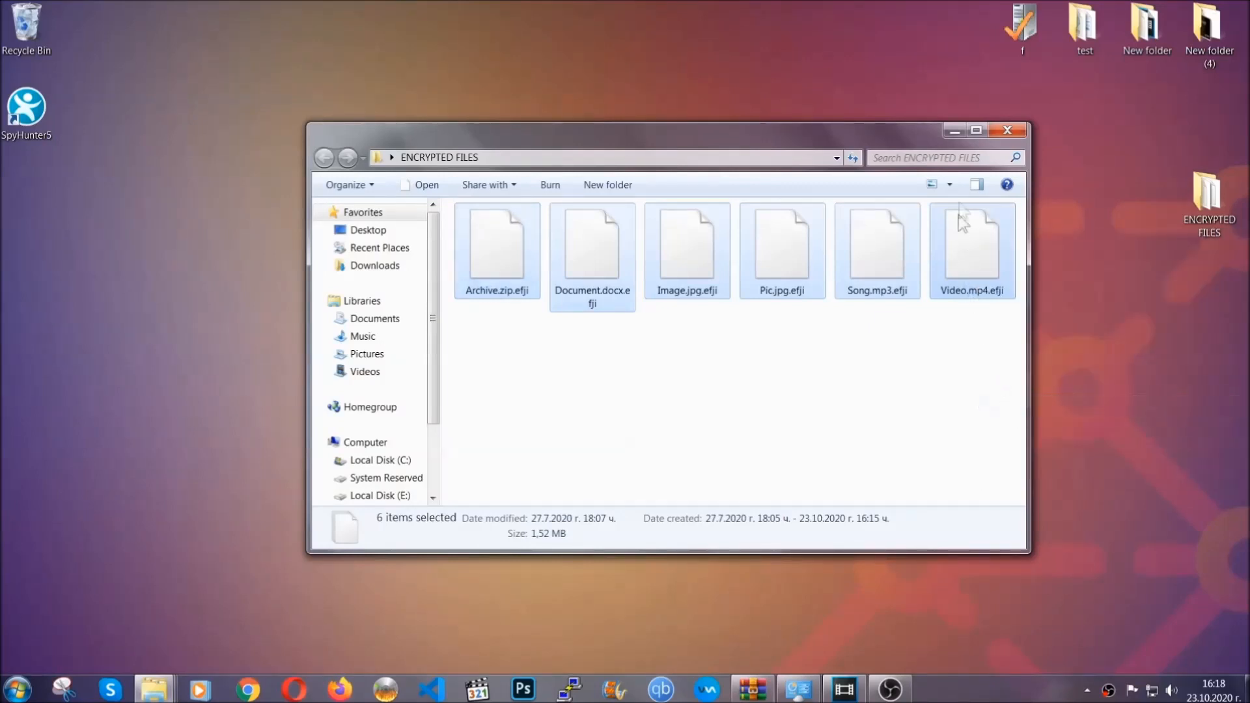
click(1007, 131)
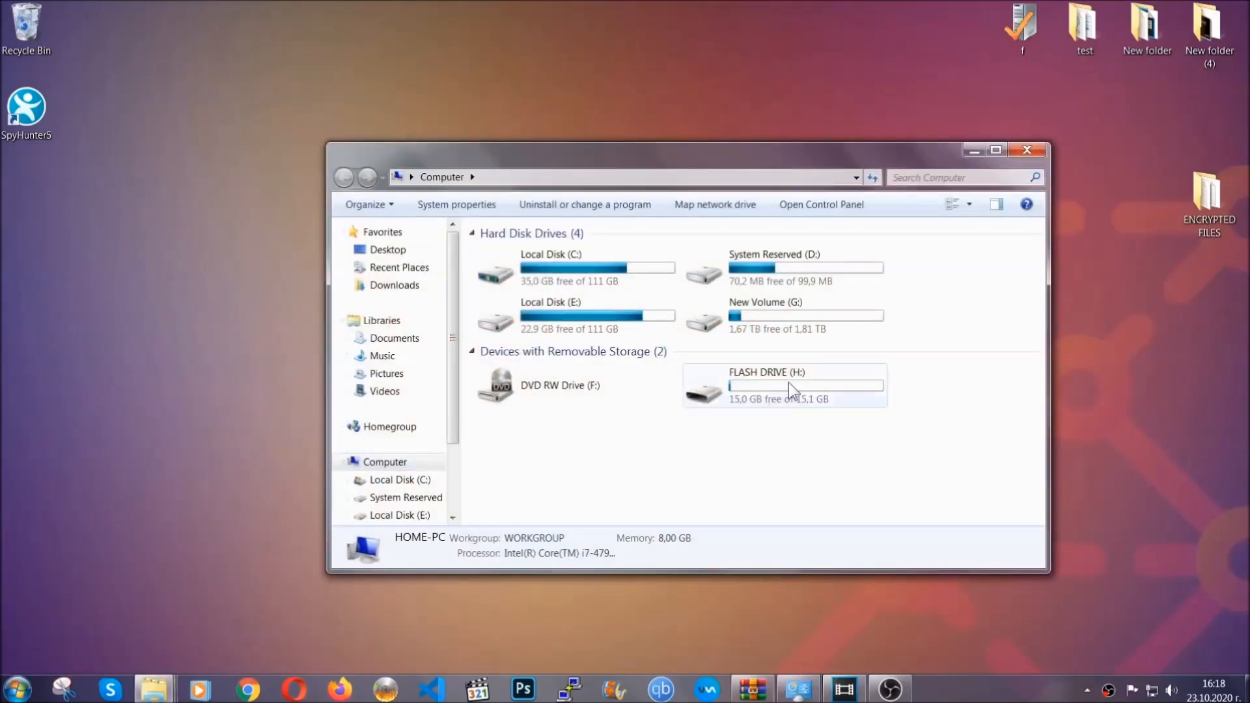
- Paste the copied files onto FLASH DRIVE (H:) and close the window
double_click(785, 384)
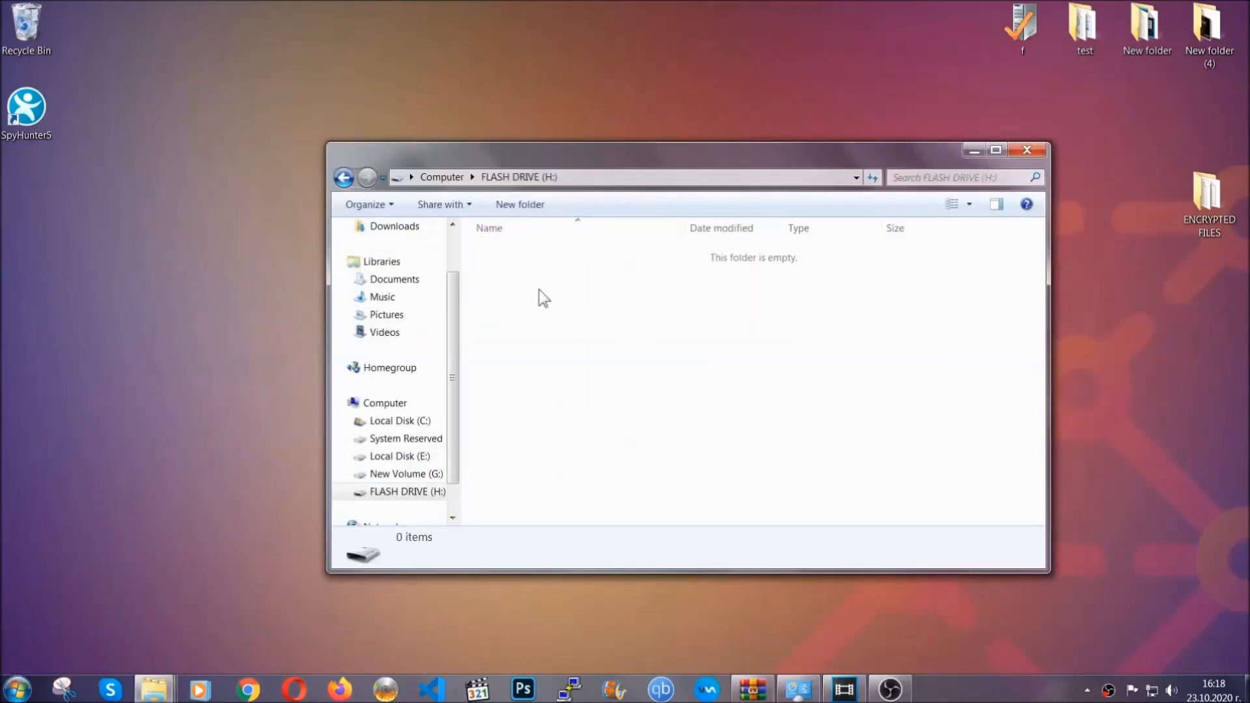
right_click(543, 298)
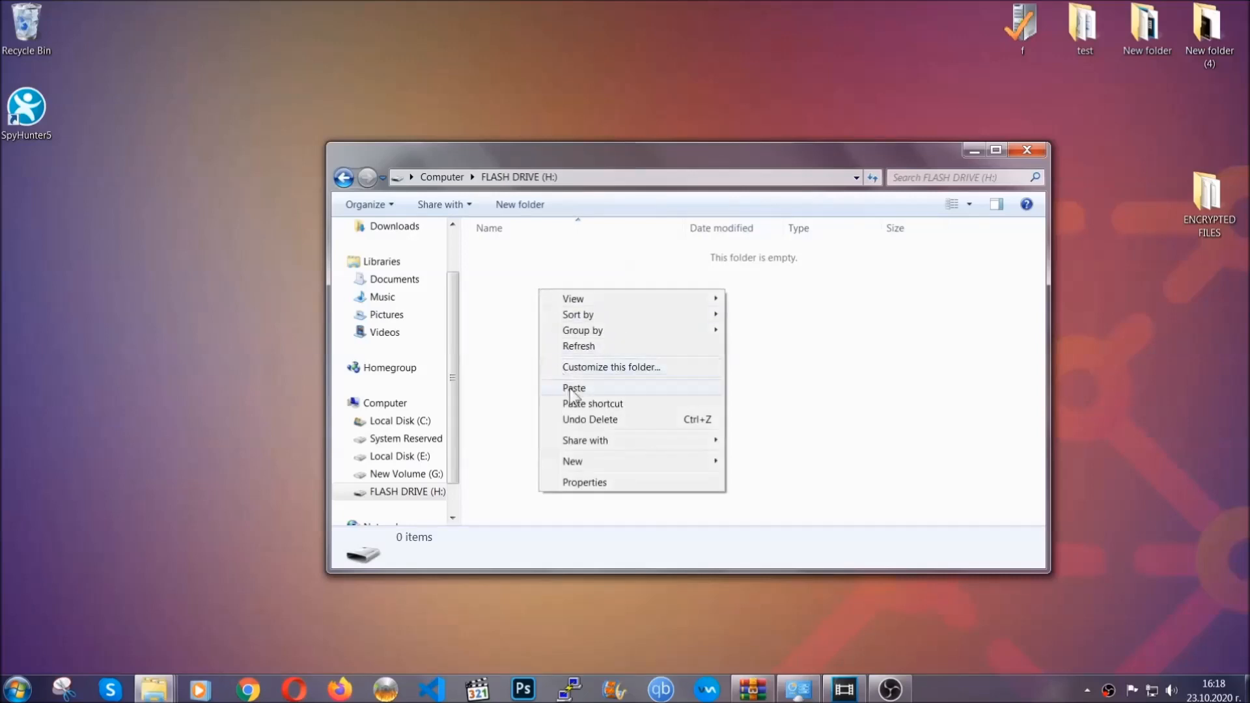
click(574, 388)
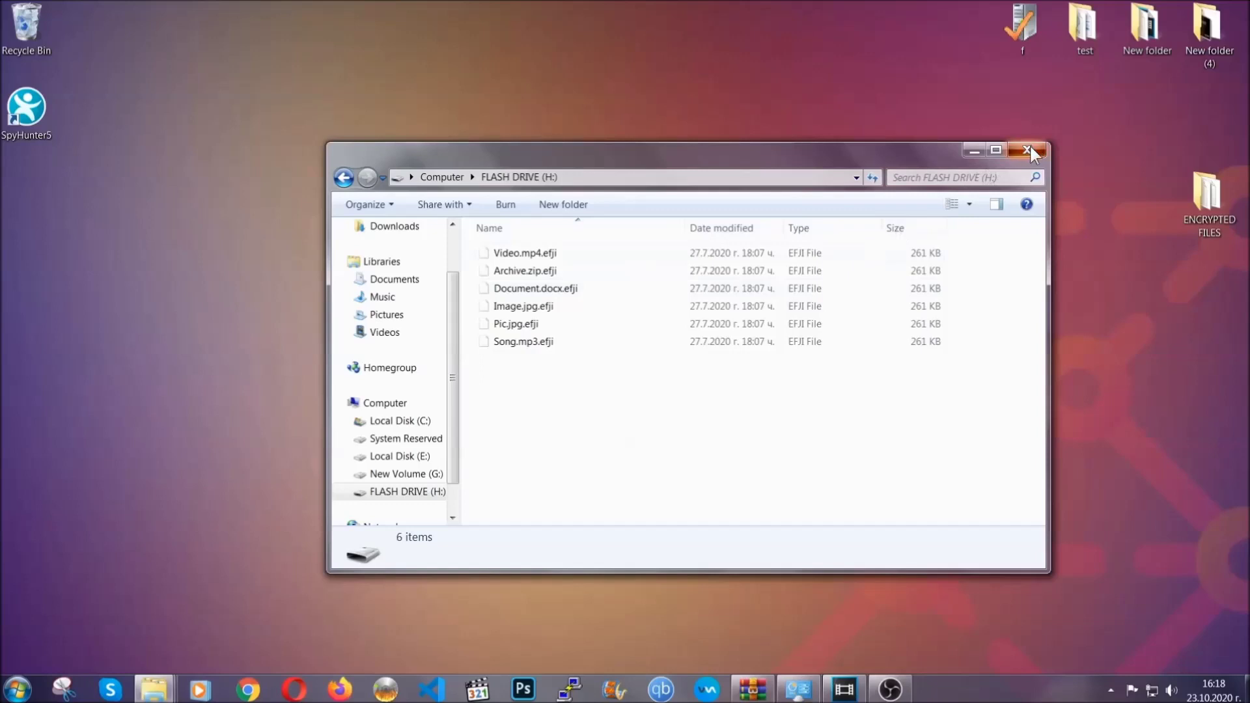
click(1025, 150)
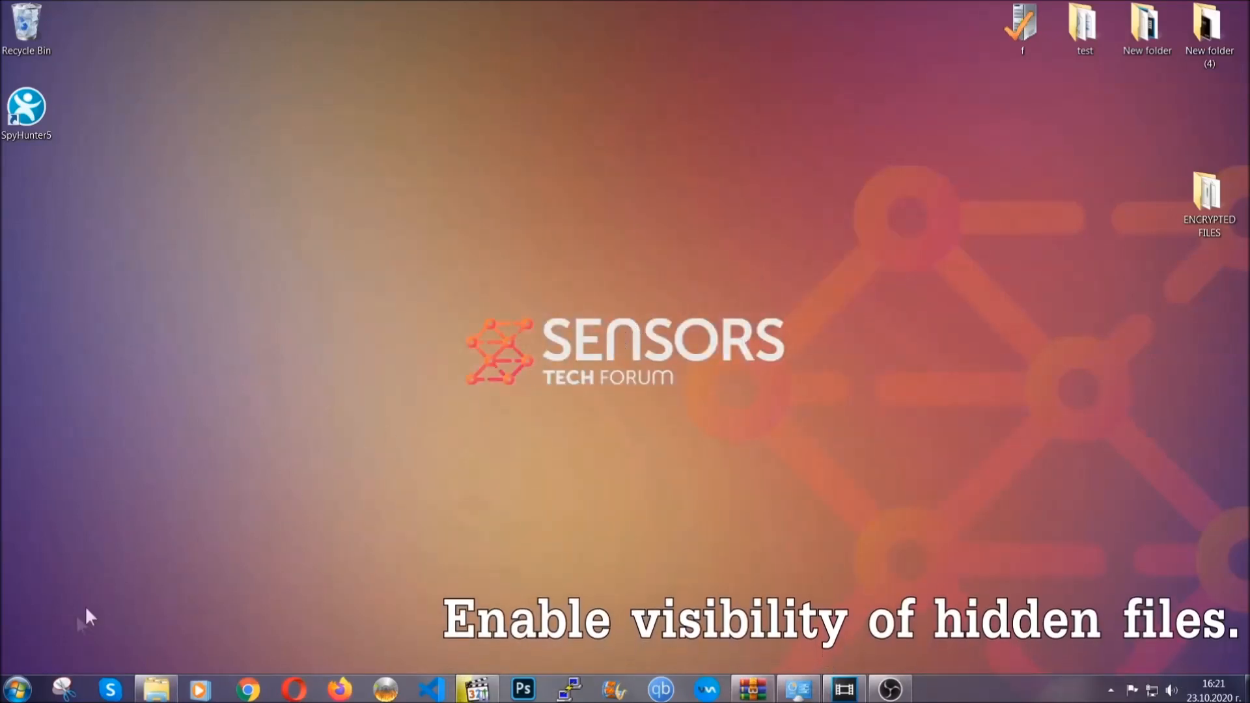
- Search 'show hidden files' and enable 'Show hidden files, folders, and drives', then apply
click(23, 685)
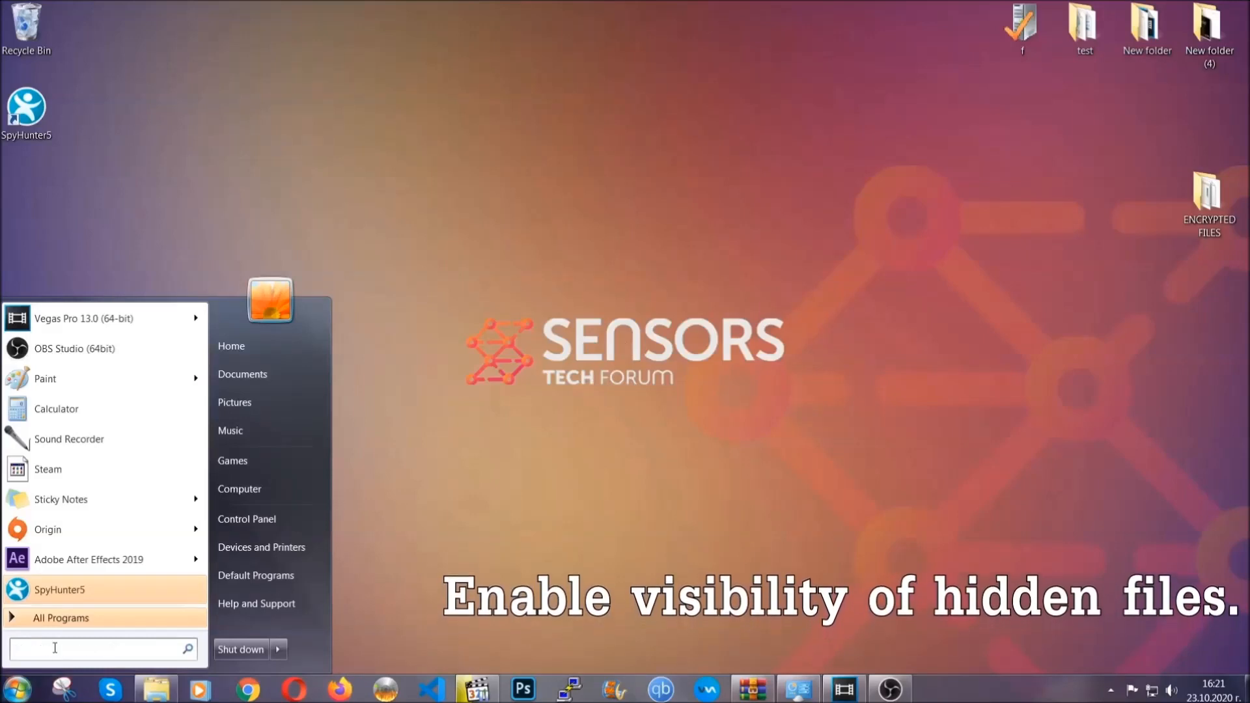
text(s)
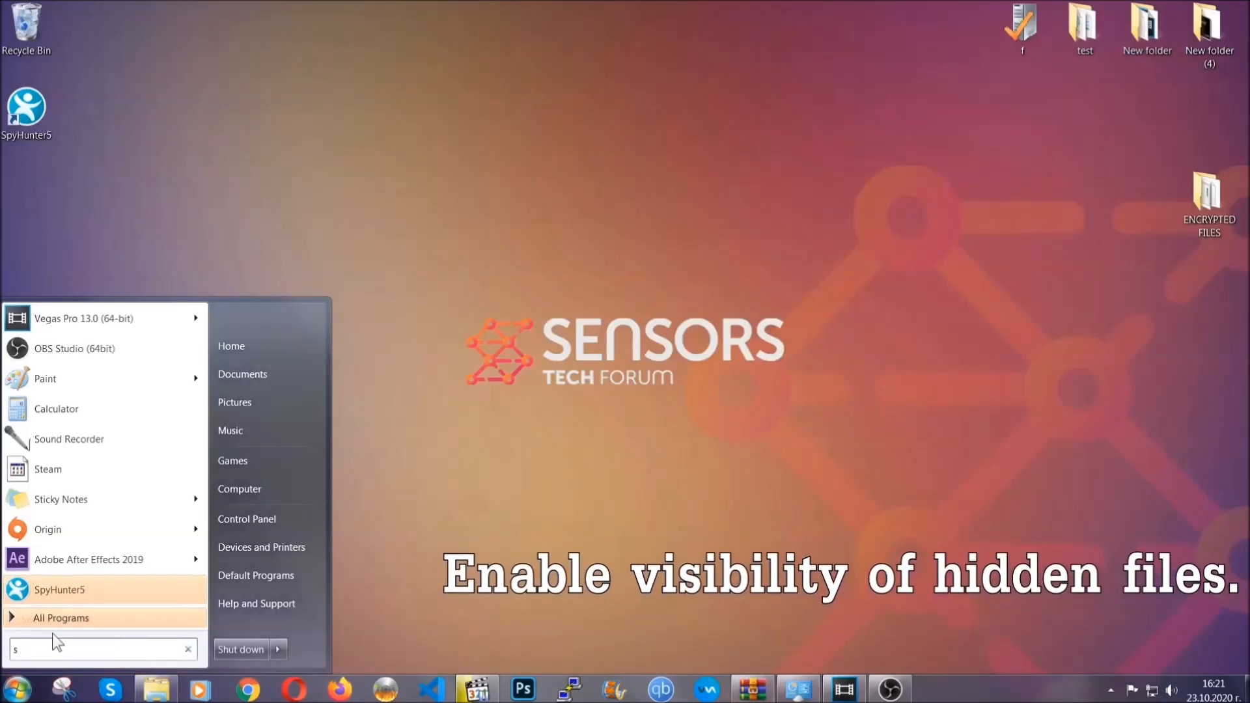
text(how hidden files and folders)
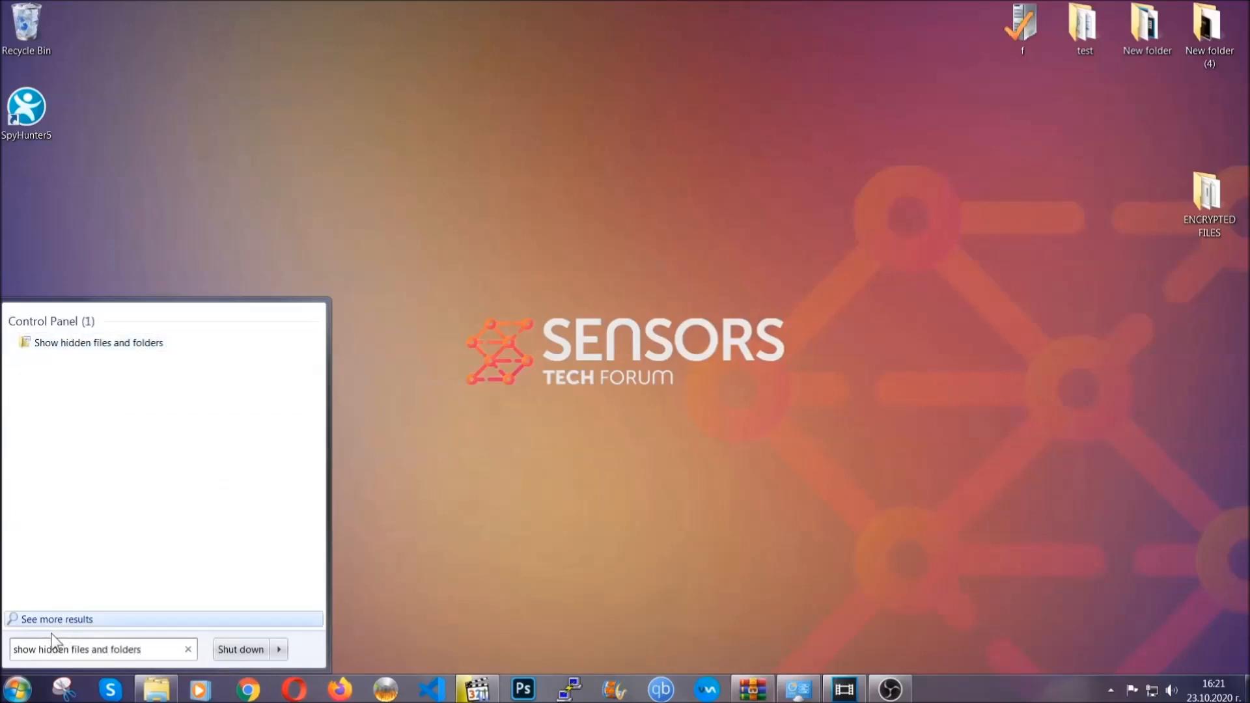
mouse_move(143, 352)
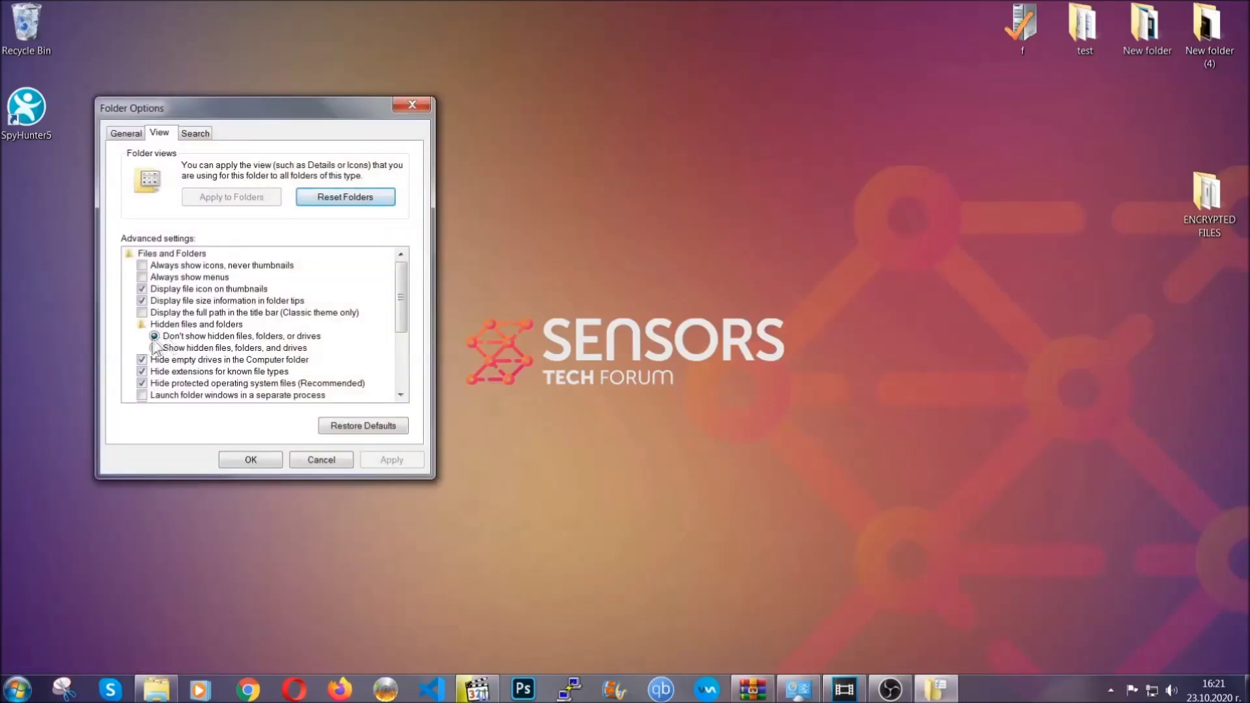
click(155, 347)
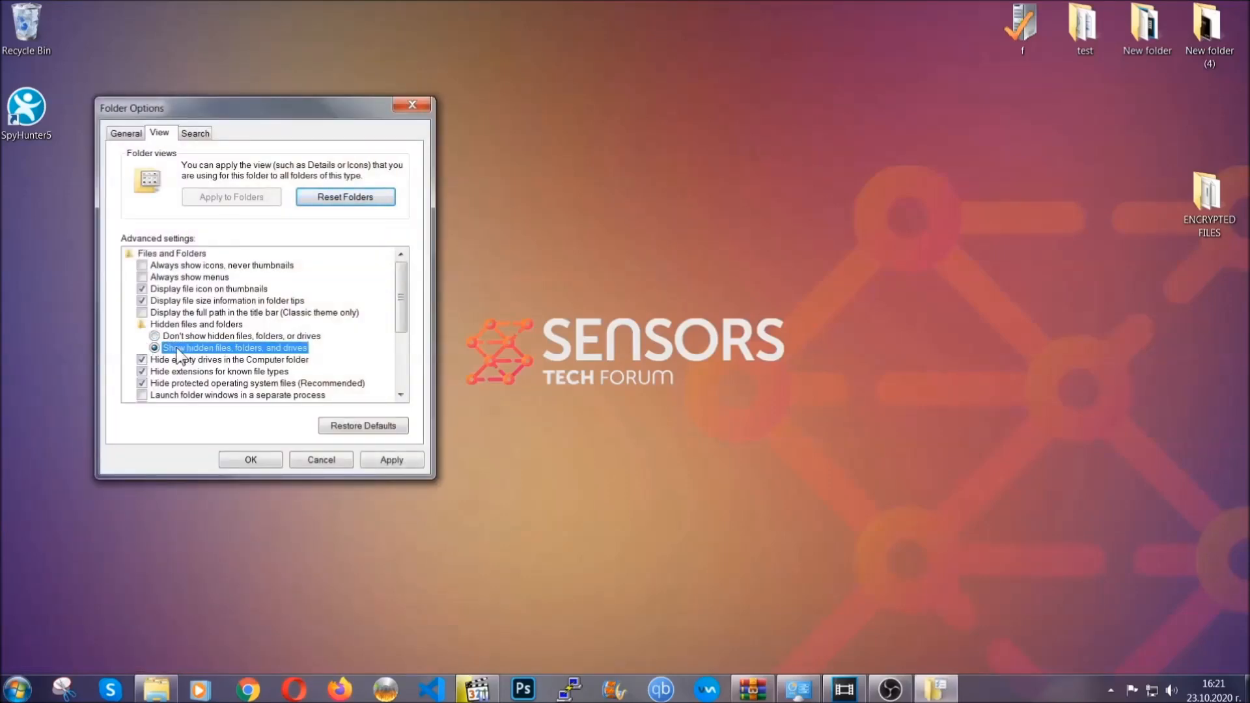
click(391, 460)
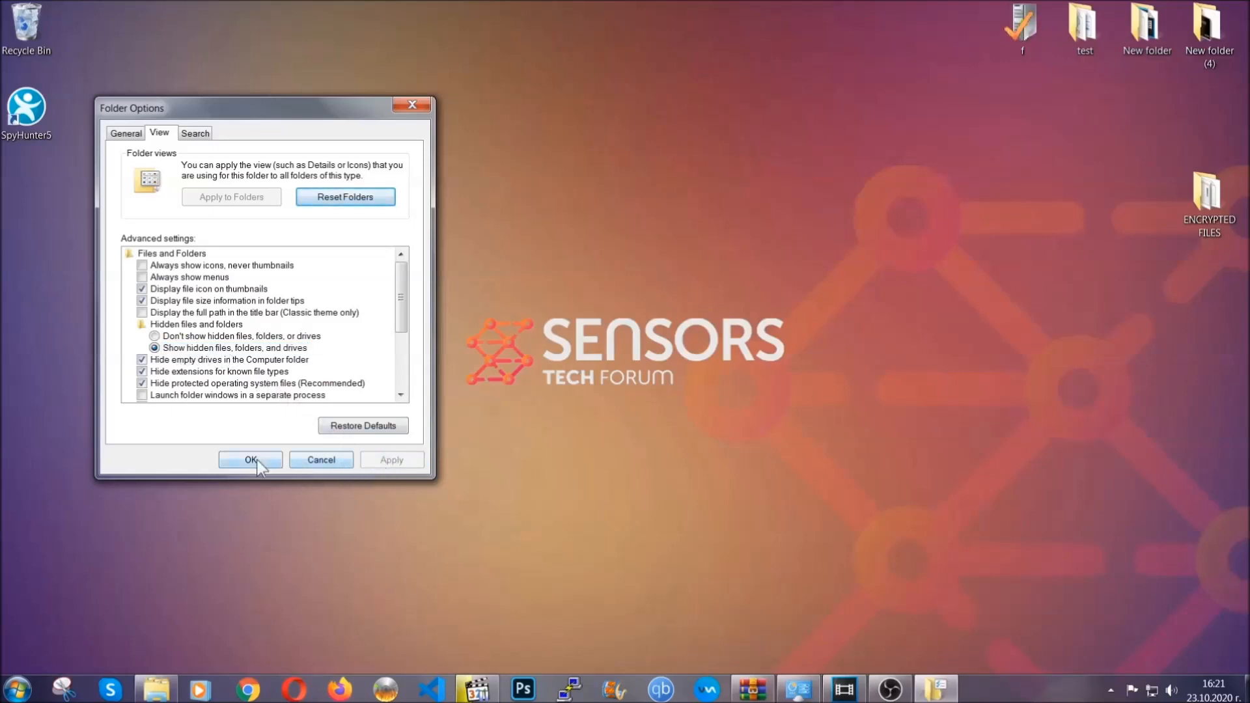
click(250, 461)
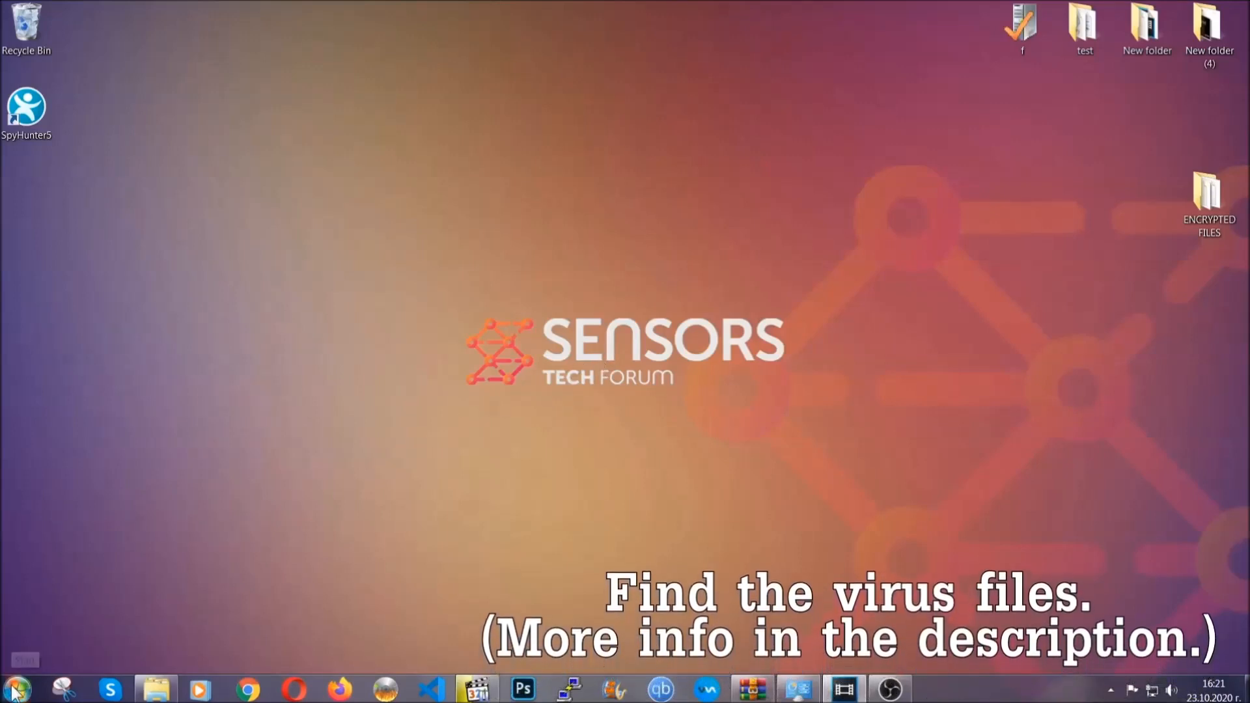
- Search Computer for .exe files named 'Example Virus Name'
click(11, 689)
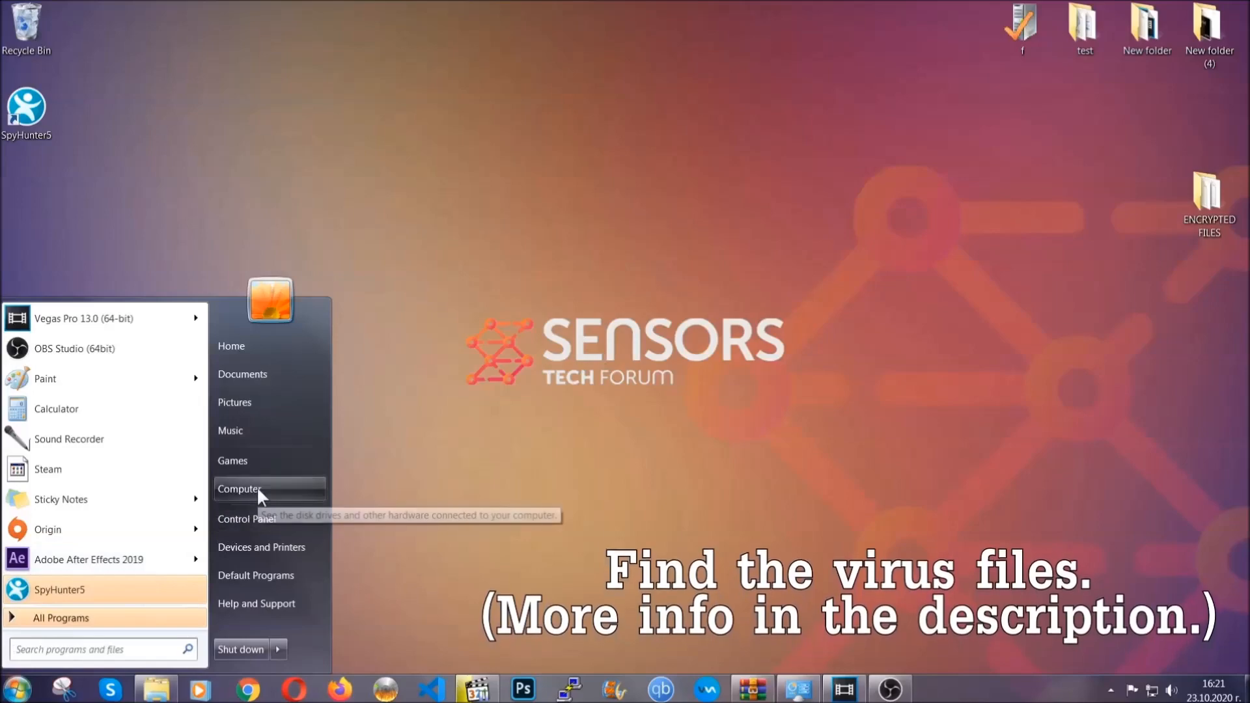
click(240, 488)
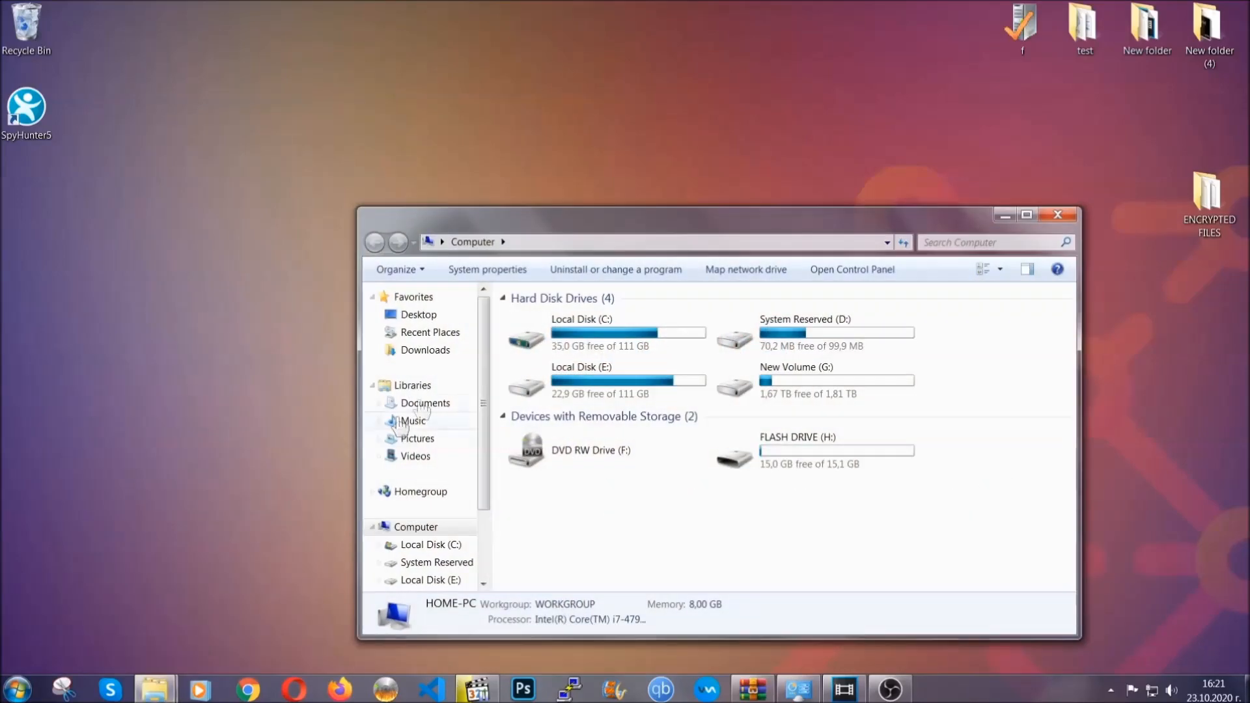
drag(717, 213, 597, 171)
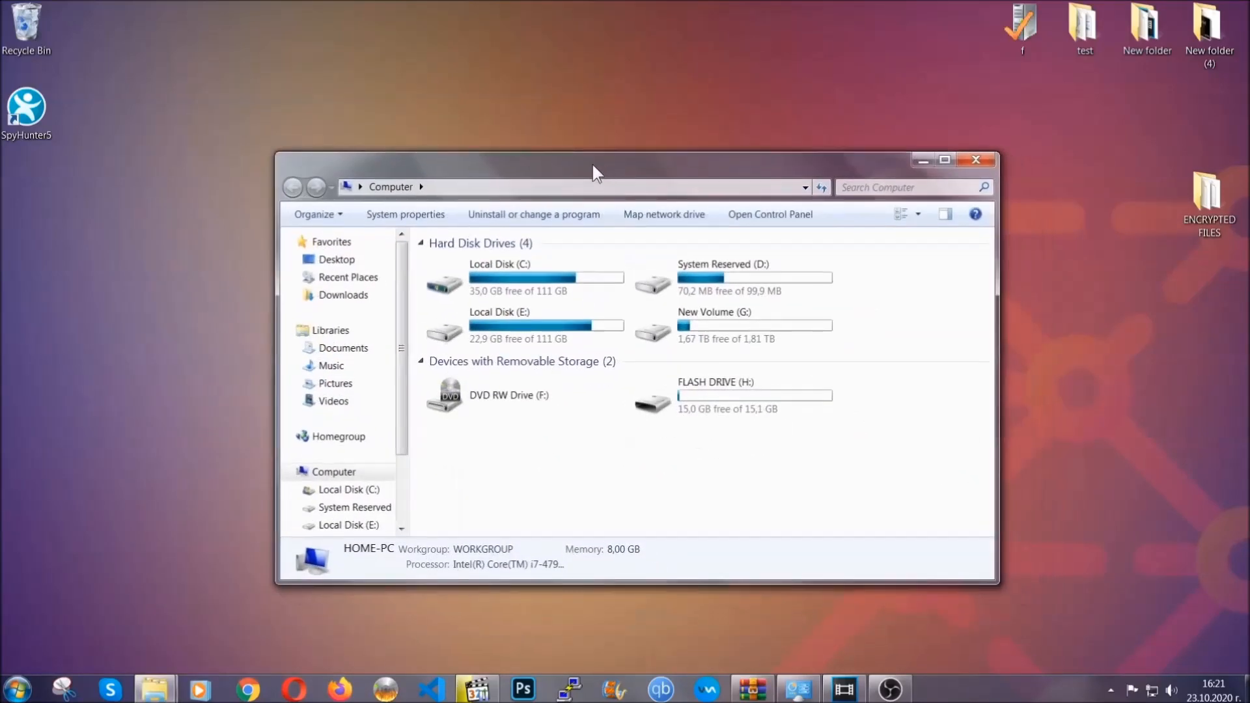
click(908, 187)
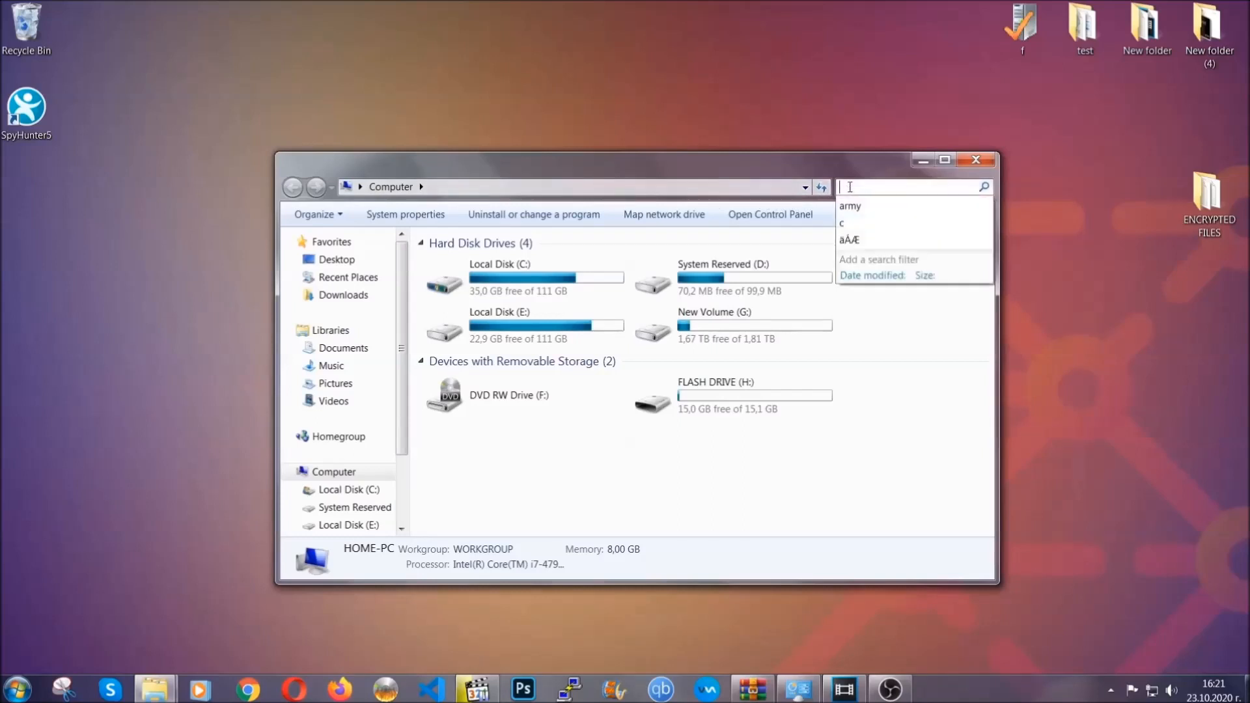
text(fileextension:exe E)
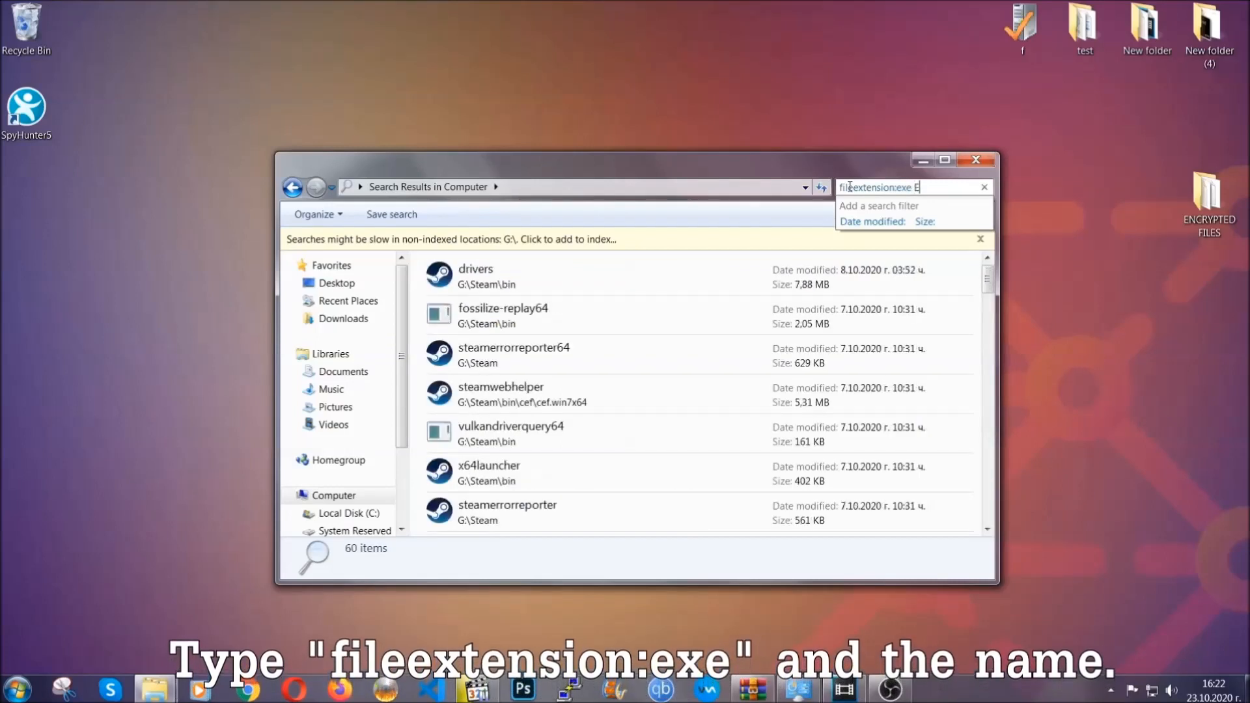
text(xample Virus Name)
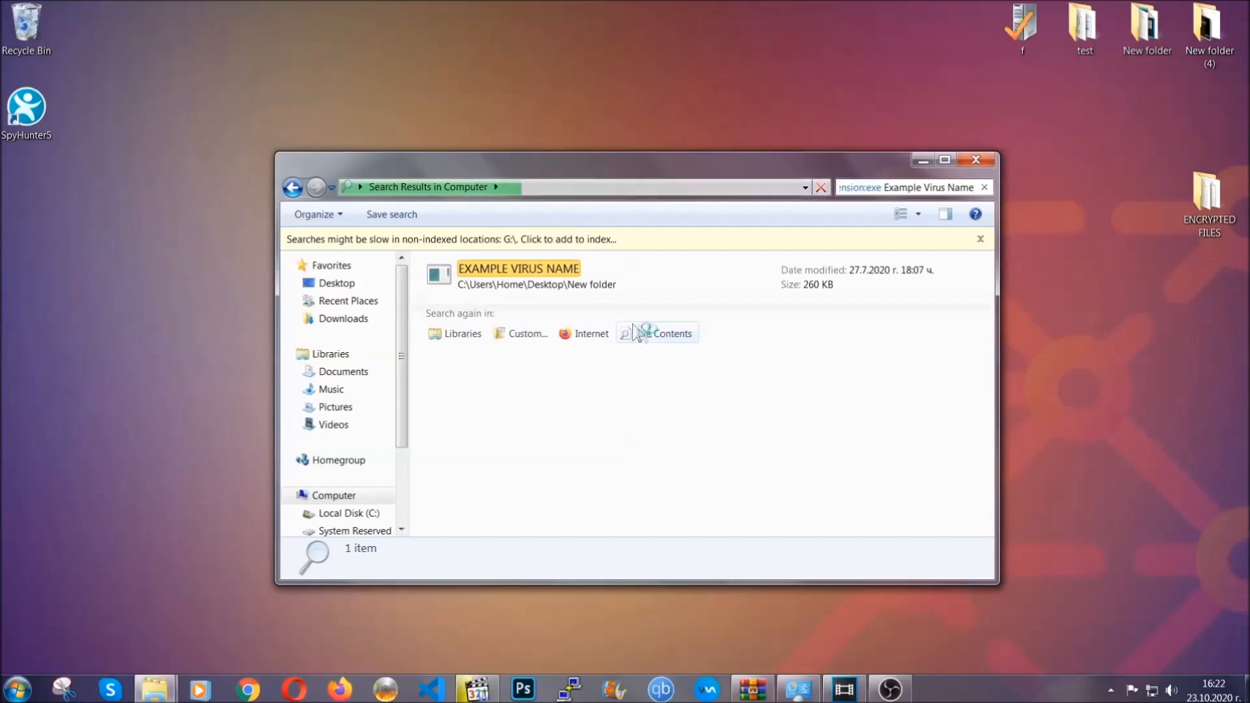
- Delete EXAMPLE VIRUS NAME to the Recycle Bin, confirm, and close the results window
click(519, 268)
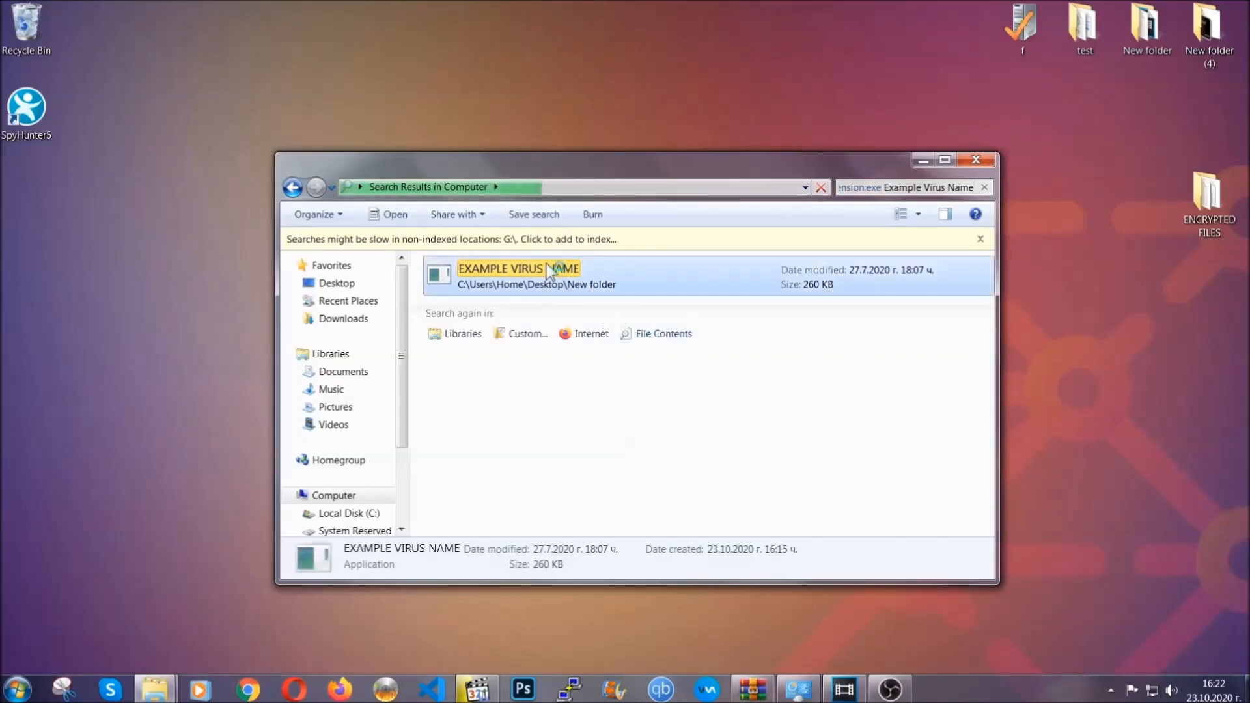
right_click(550, 271)
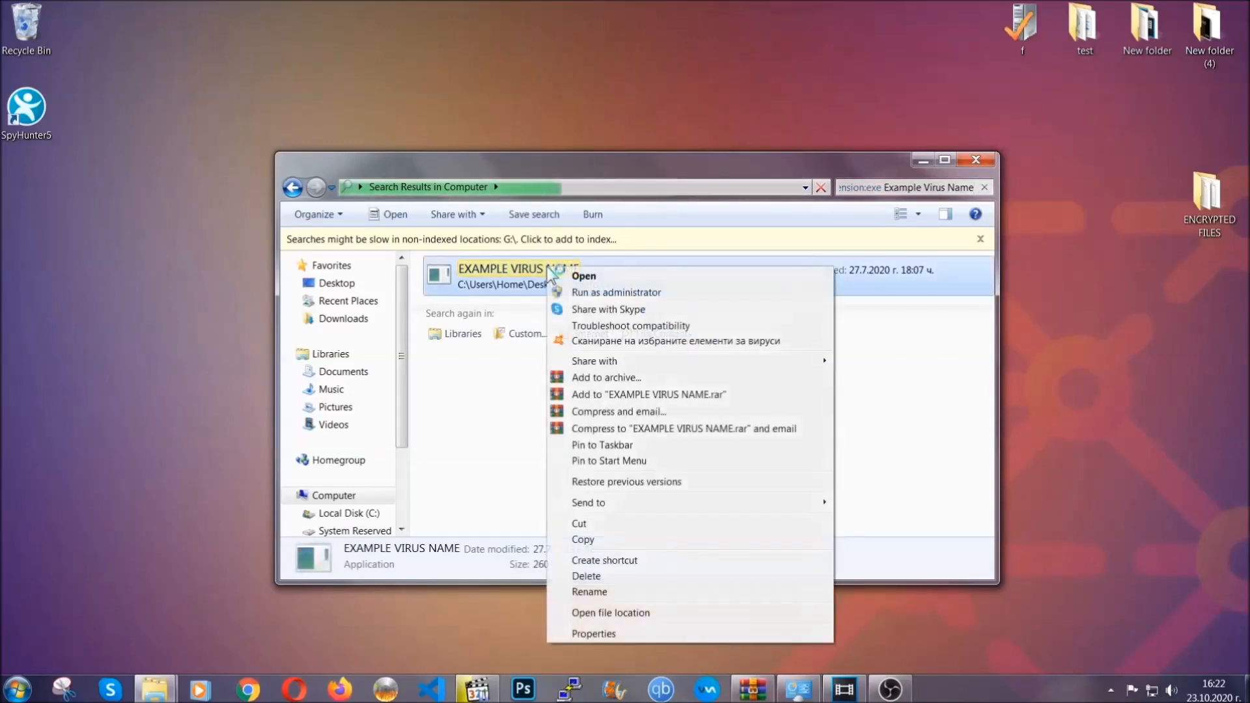
mouse_move(604, 576)
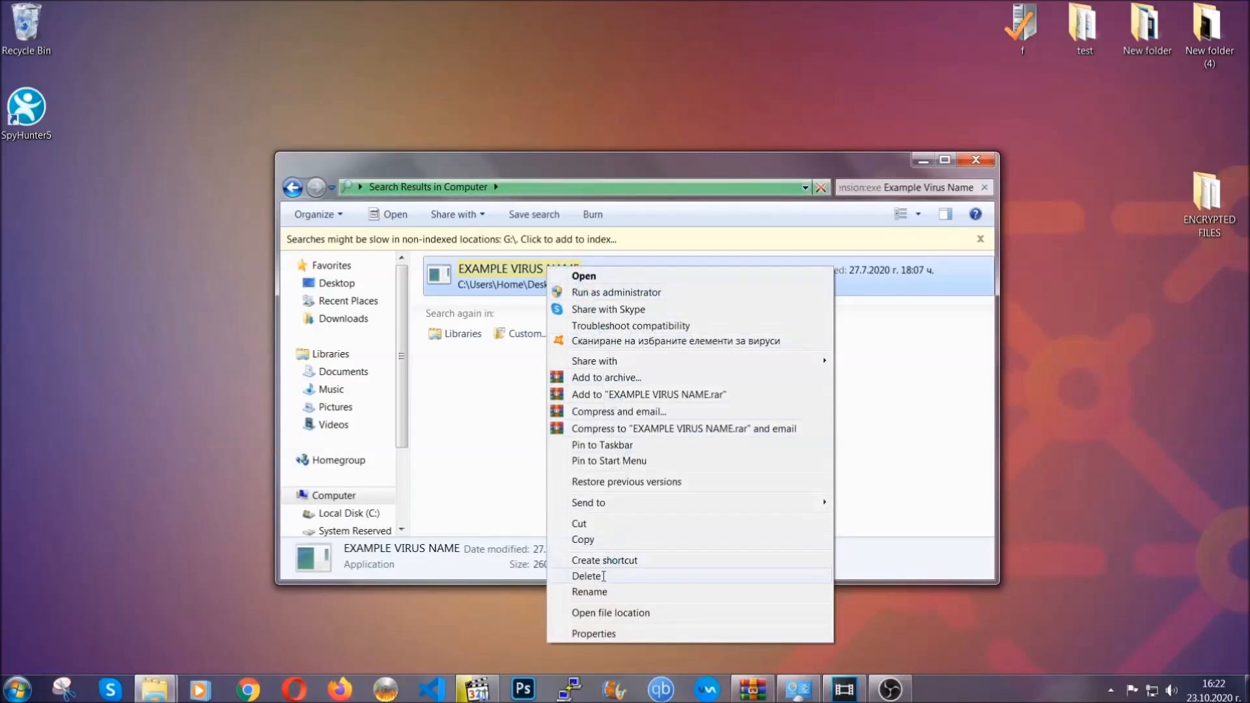
click(586, 576)
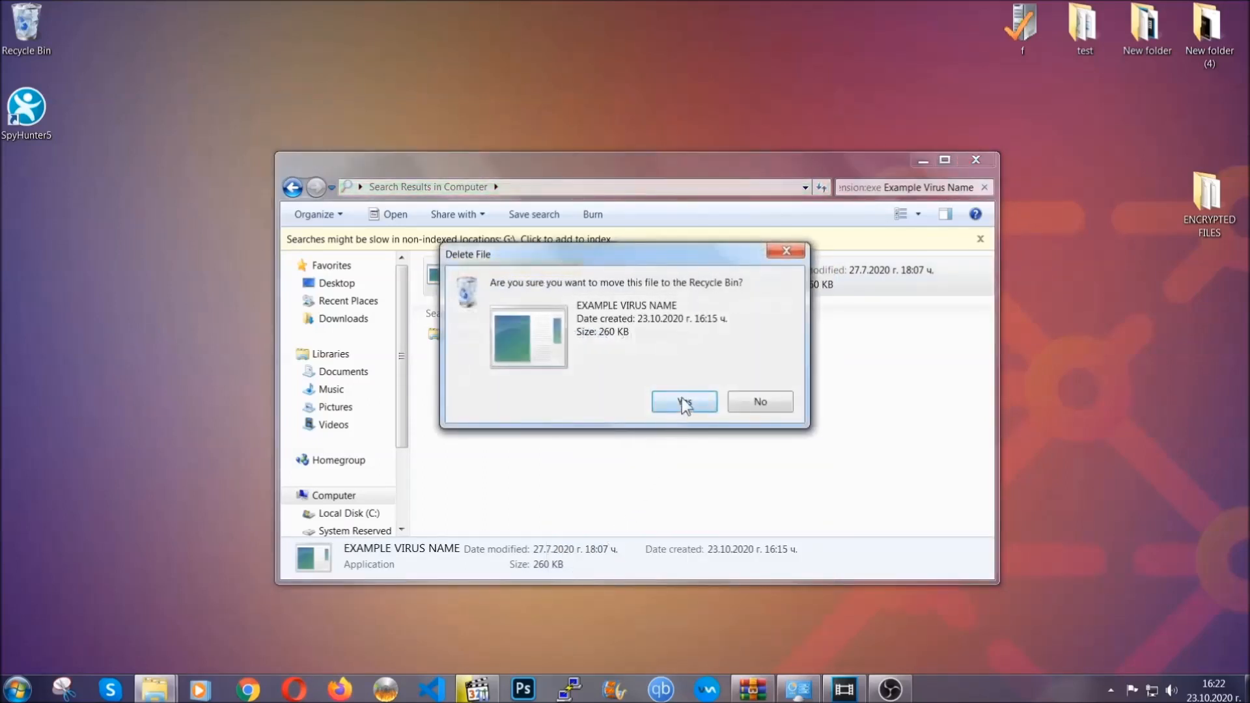
click(683, 401)
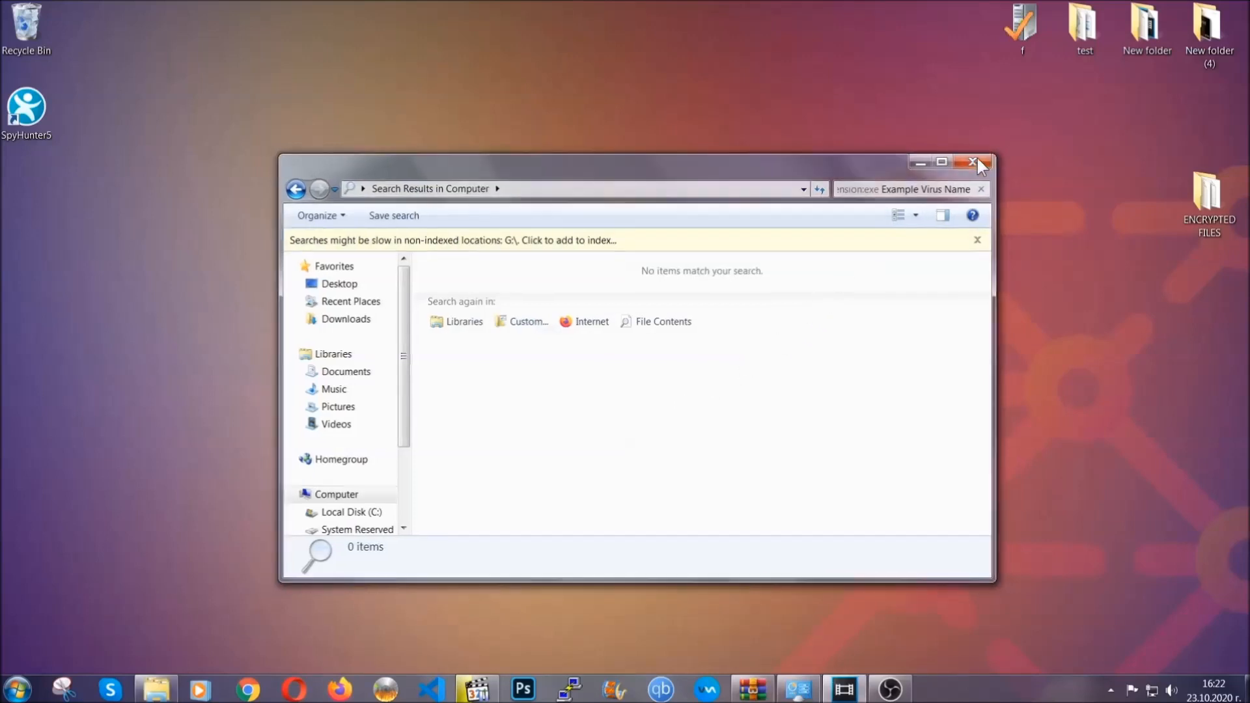
click(973, 161)
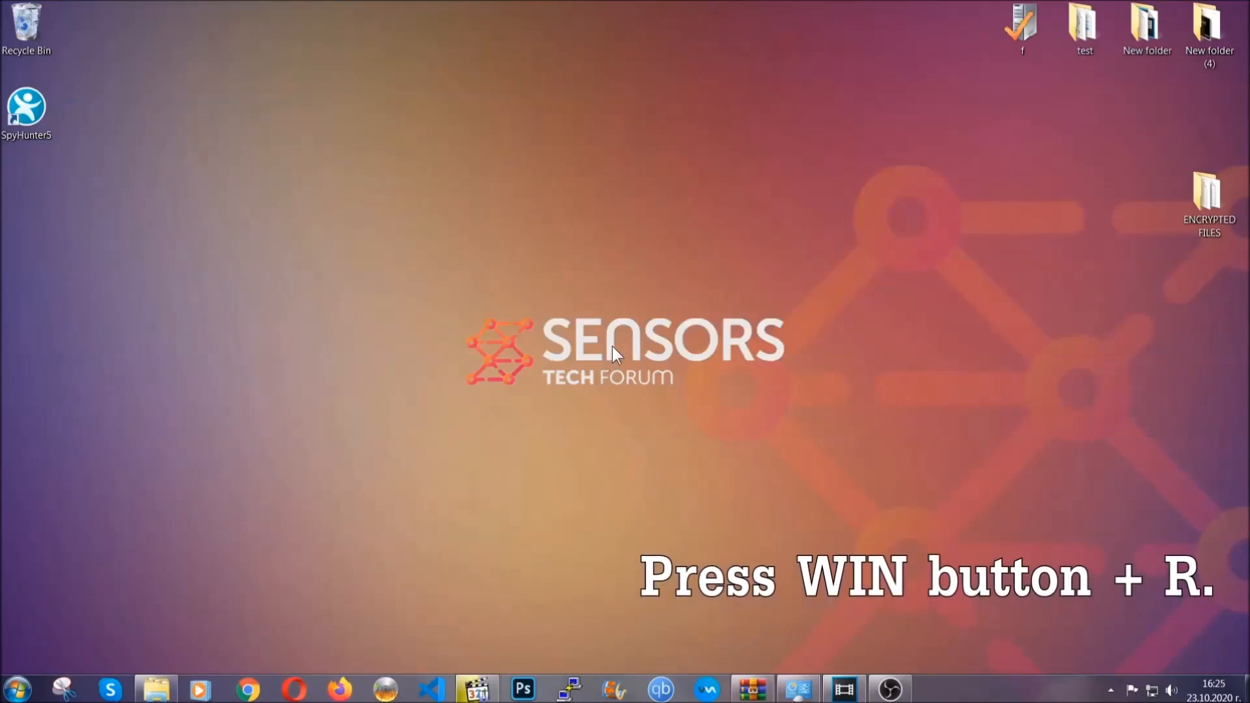
- Launch REGEDIT from the Win+R Run box
key(Win+r)
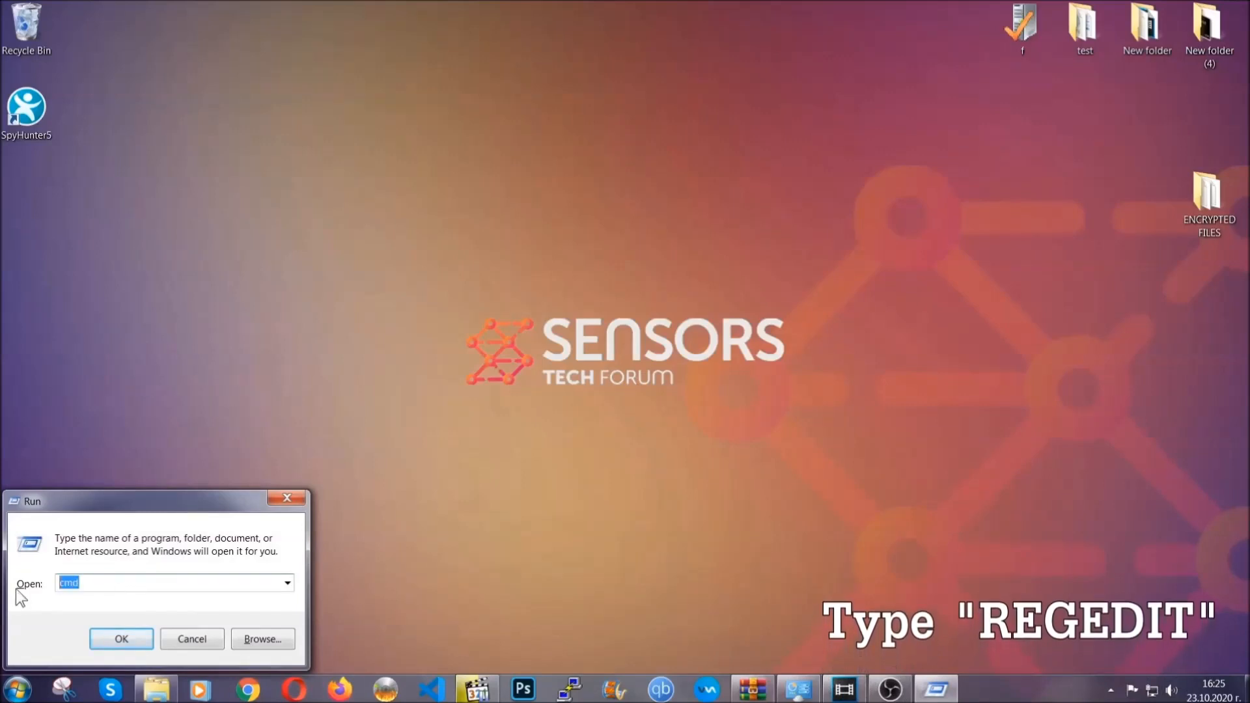
text(REGEDIT)
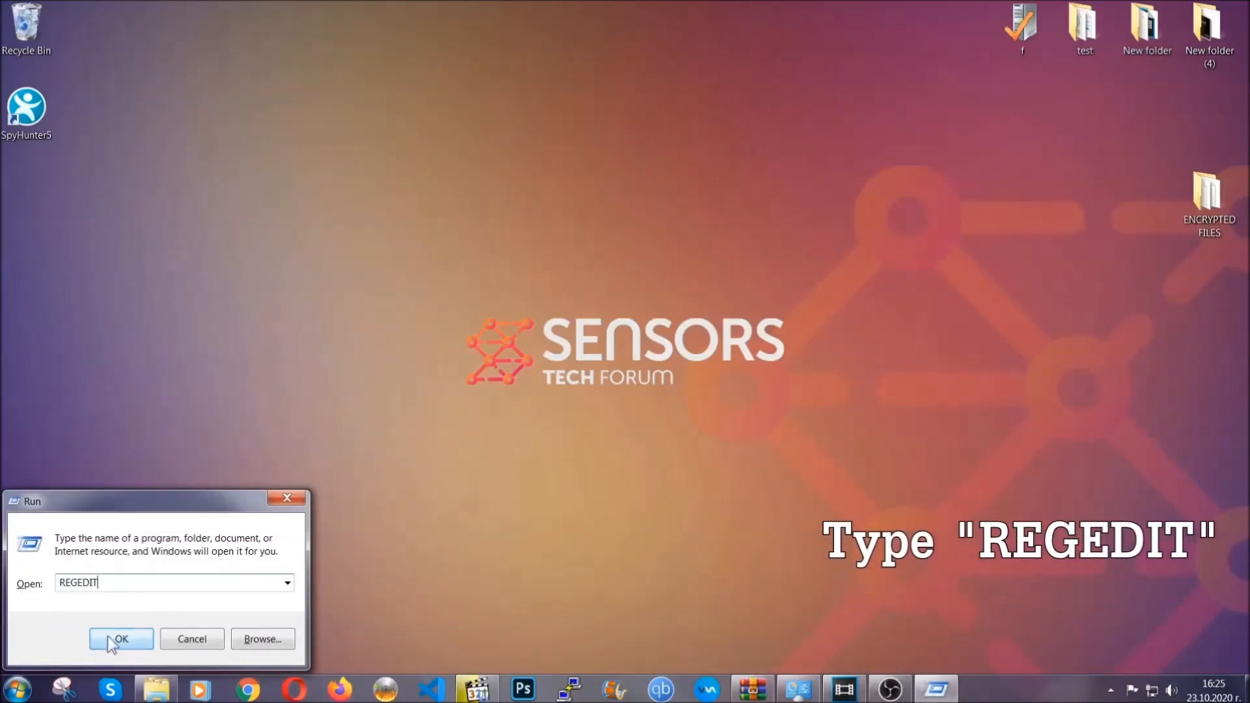
click(120, 638)
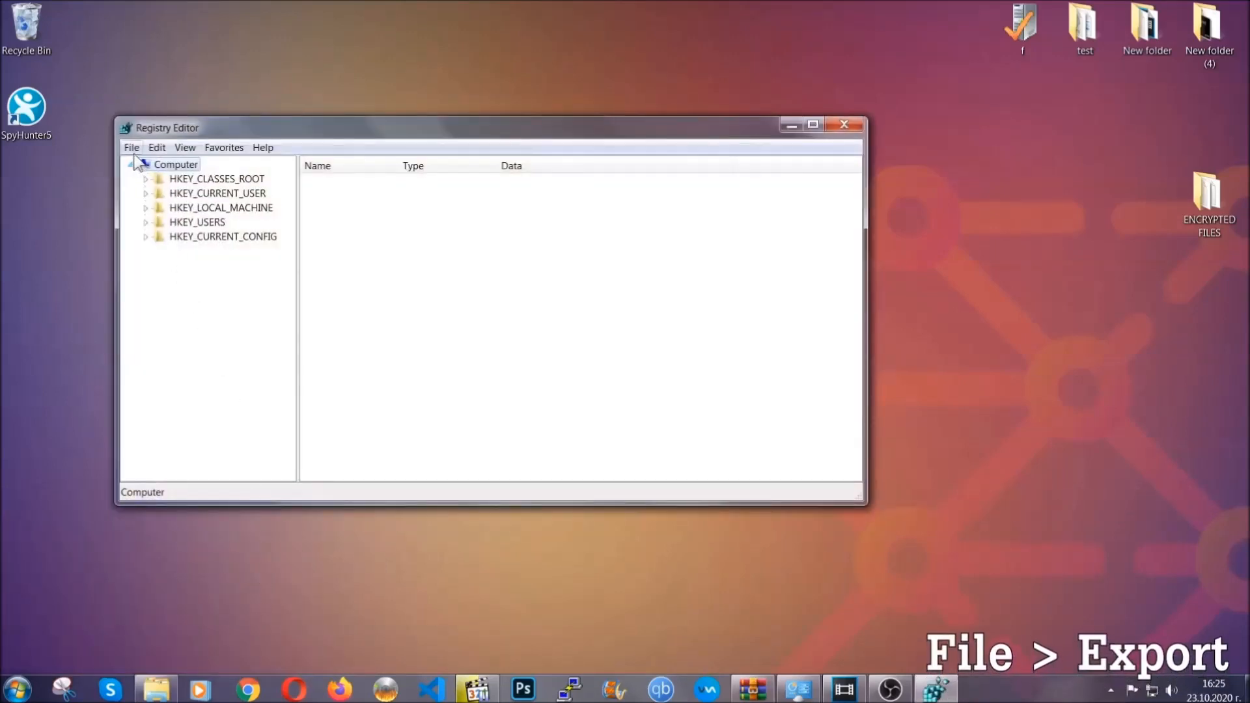
- Export the whole registry (range All) to Desktop as BACKUP
click(130, 147)
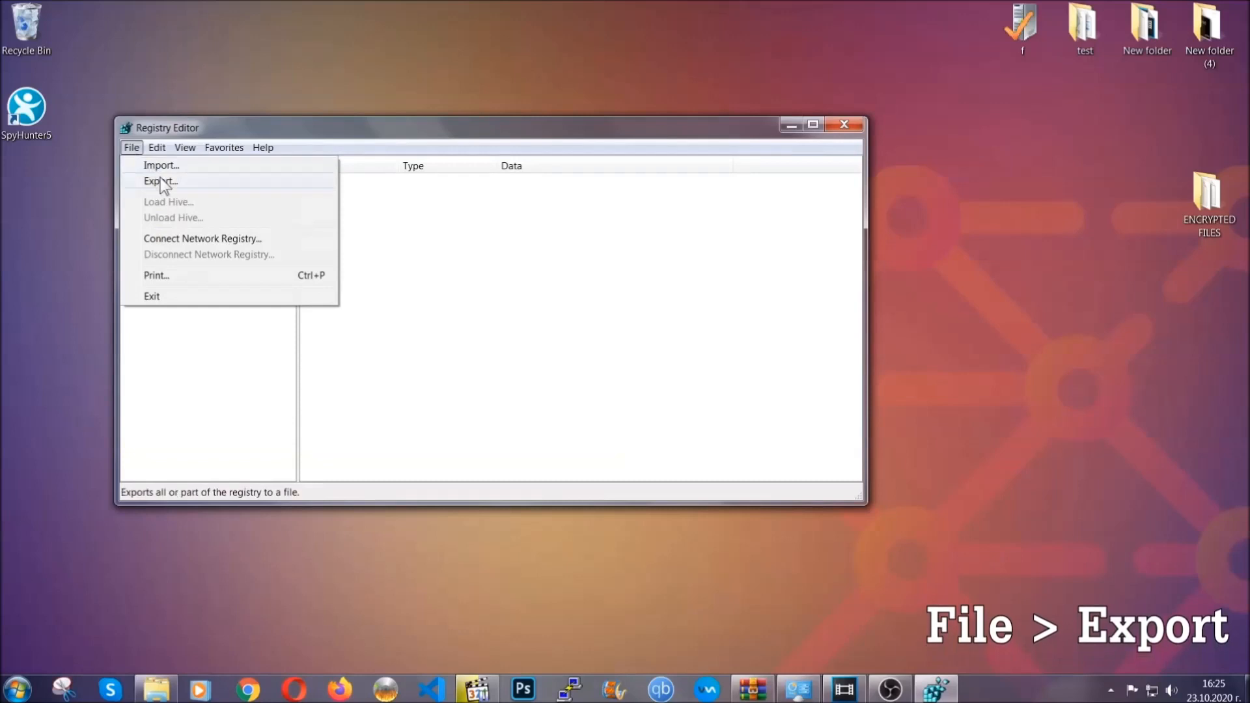
click(159, 181)
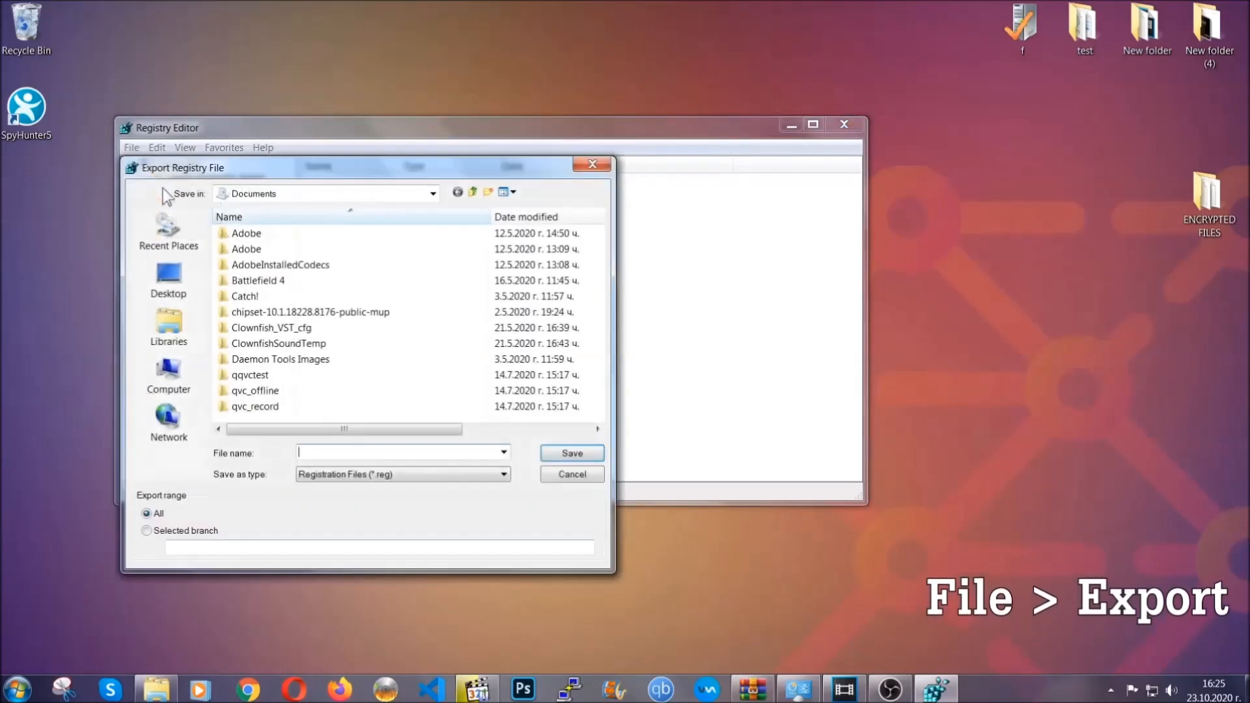
click(168, 276)
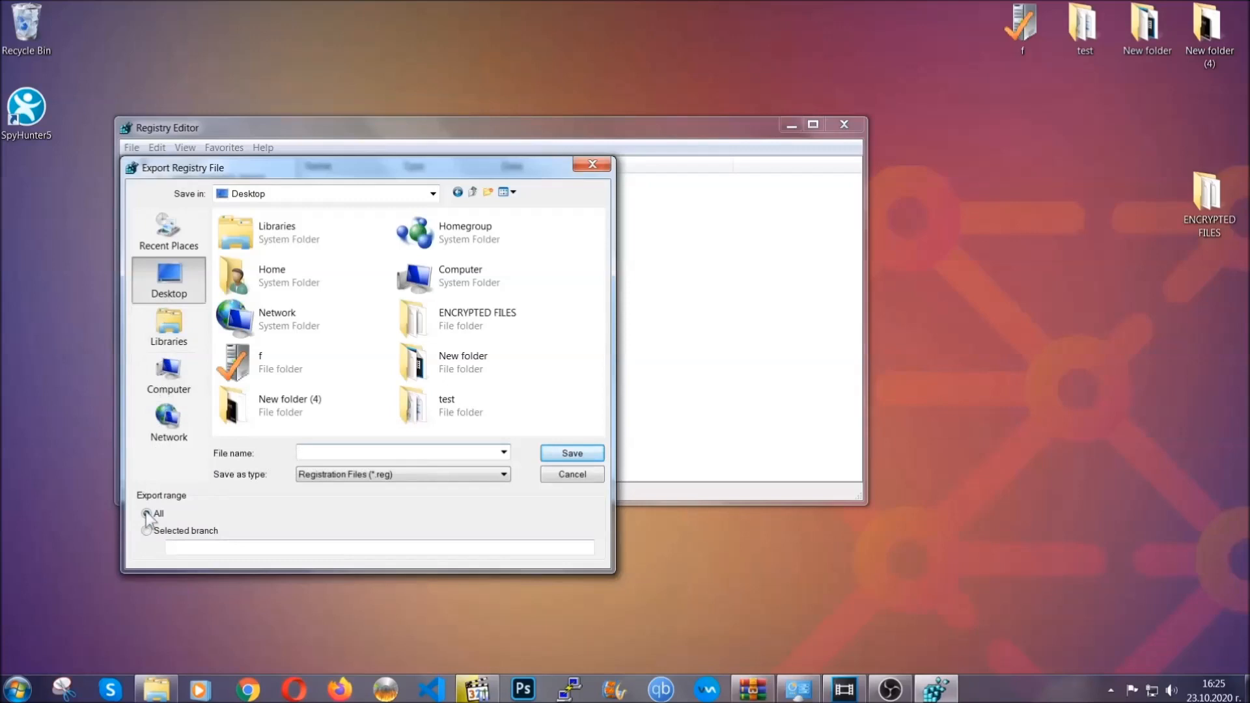
click(147, 512)
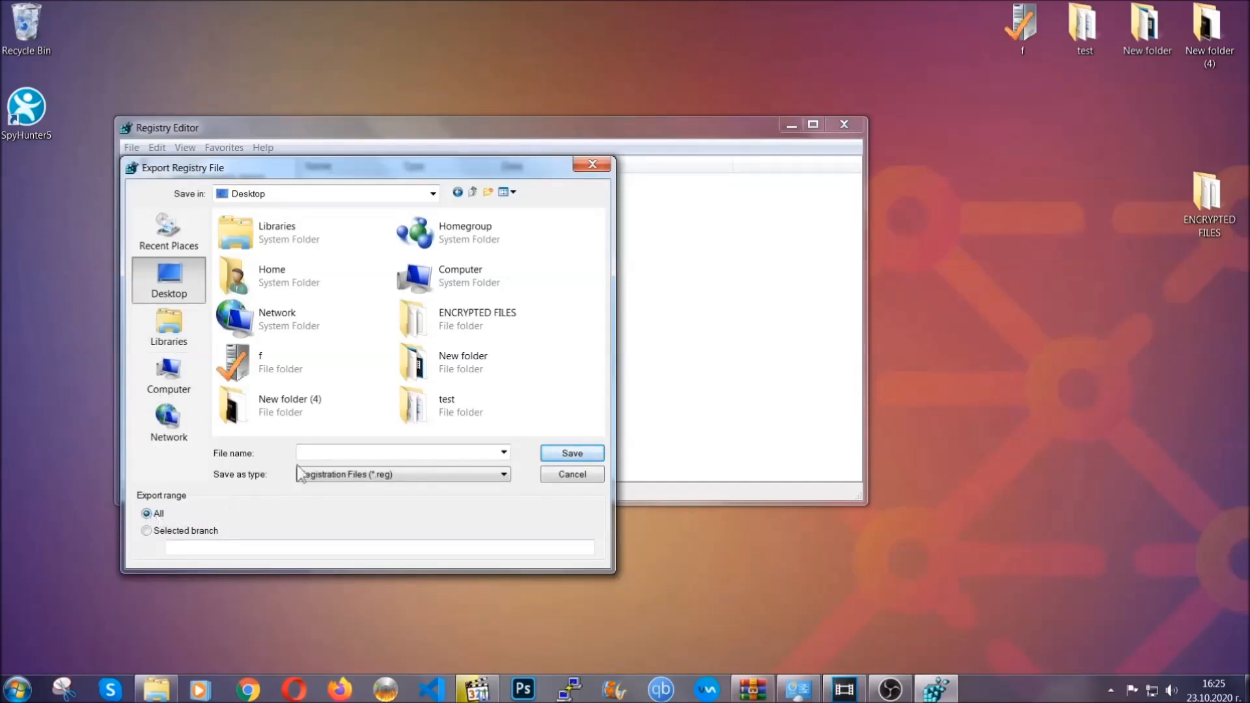
text(BA)
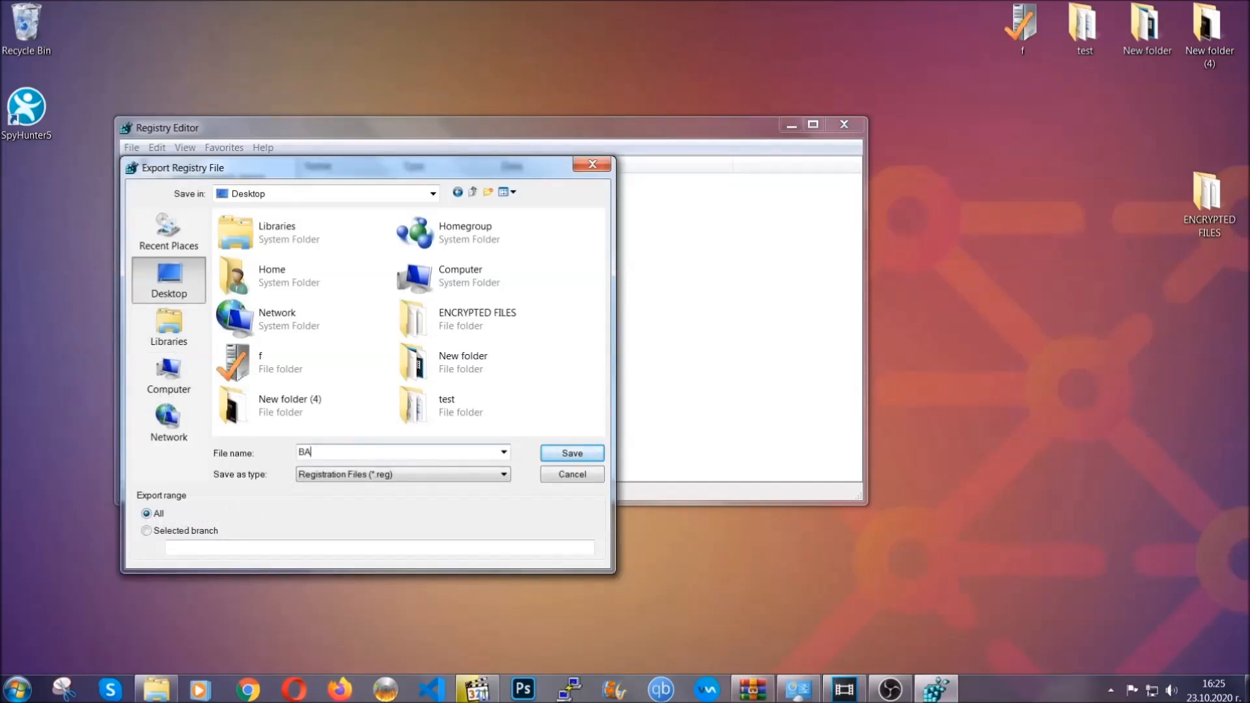
text(CKUP)
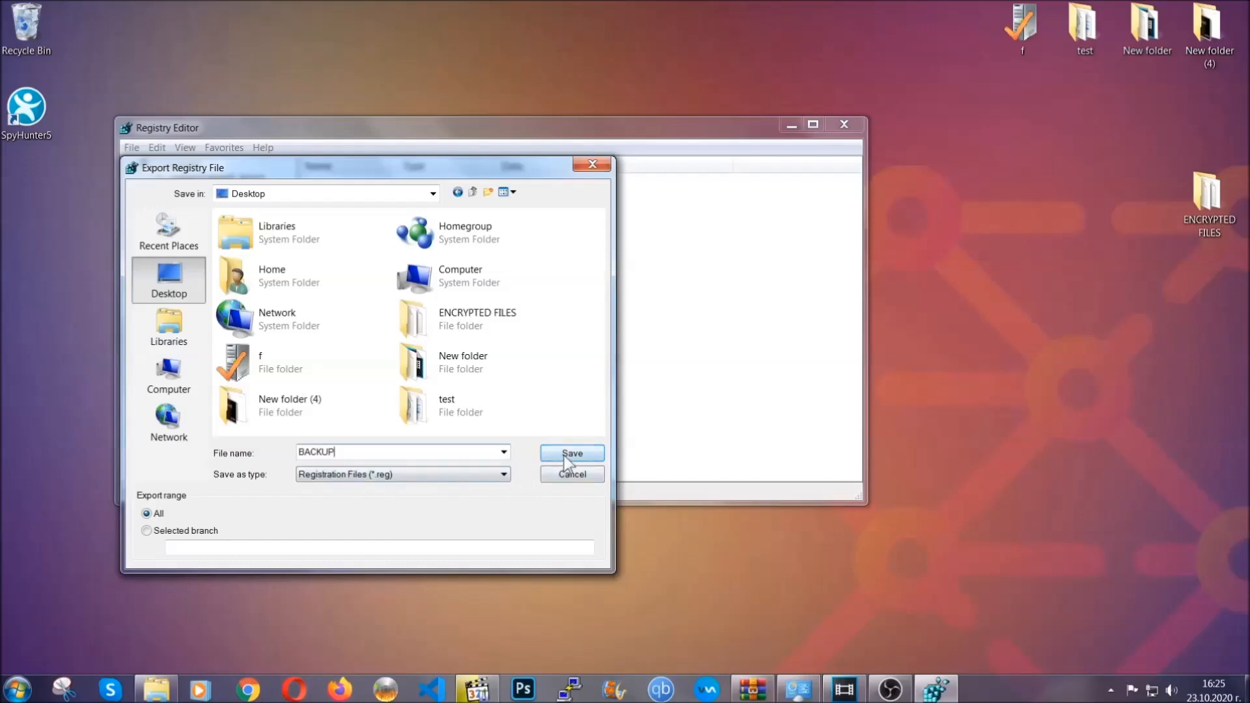
click(571, 453)
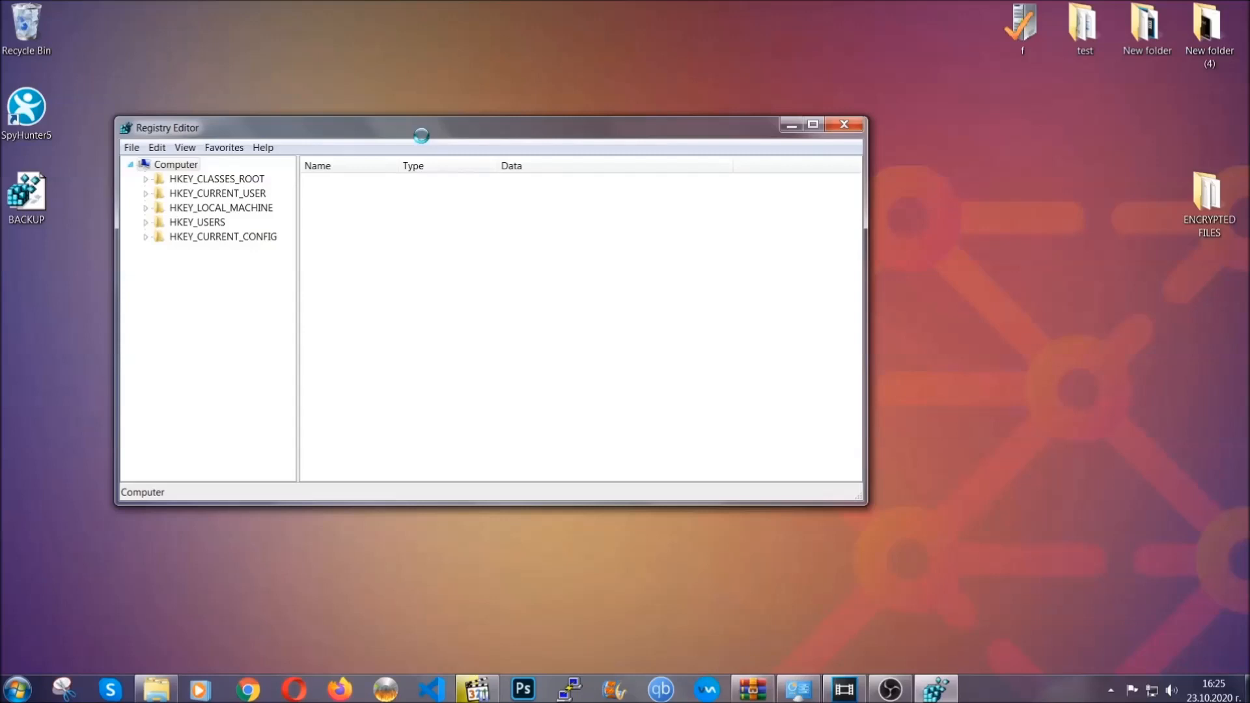
- Move the Registry Editor window right and select the HKEY_CURRENT_USER hive
drag(421, 127, 526, 167)
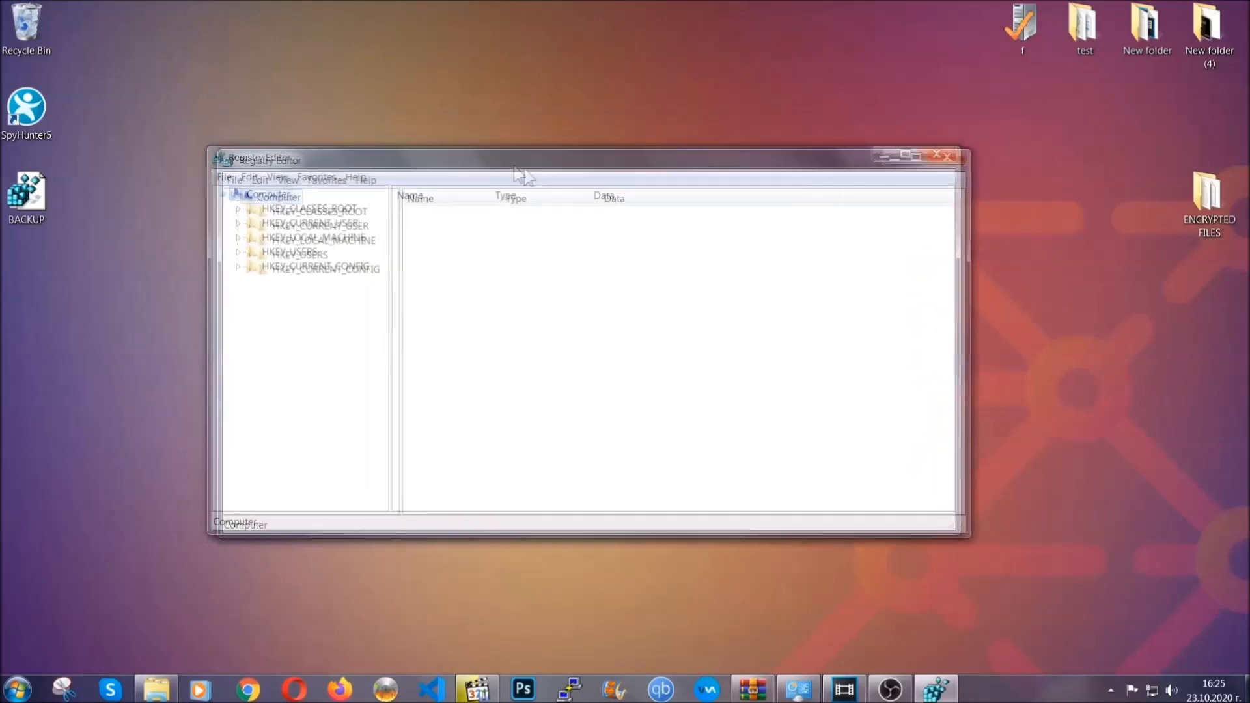
drag(518, 159, 586, 167)
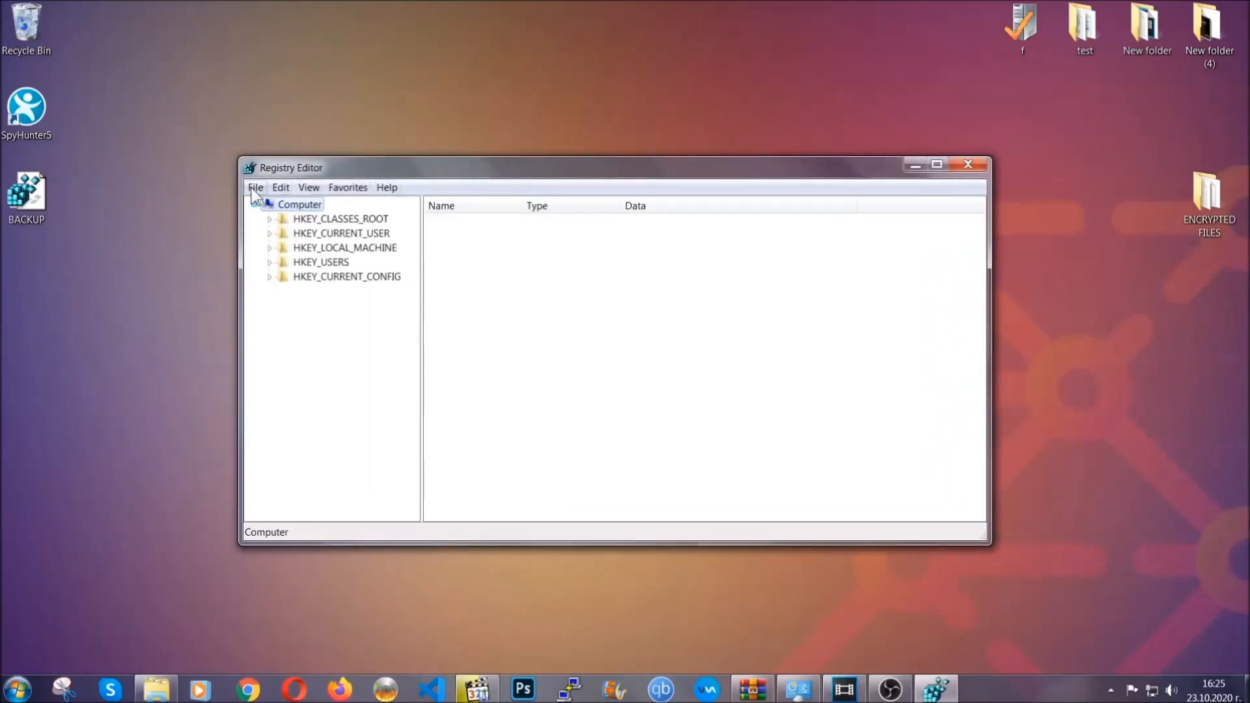
click(255, 187)
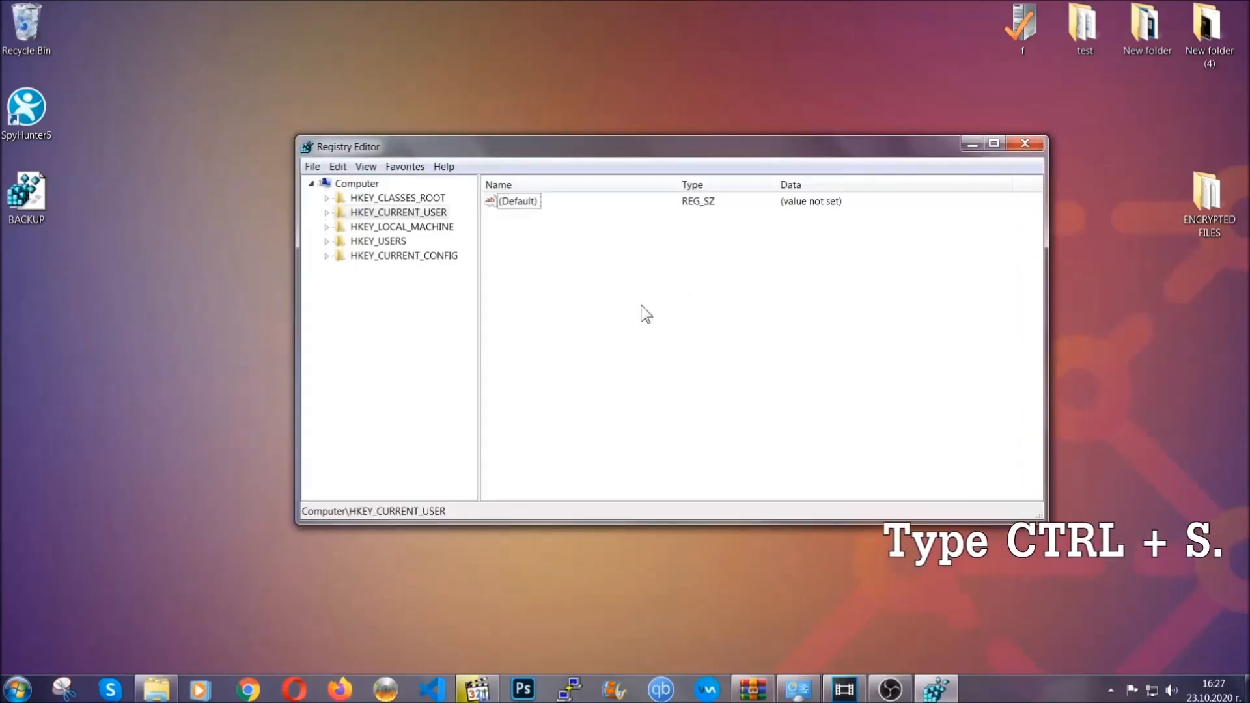
- Search the registry for the RunOnce key, then select the neighbouring HKCU Run key
key(ctrl+f)
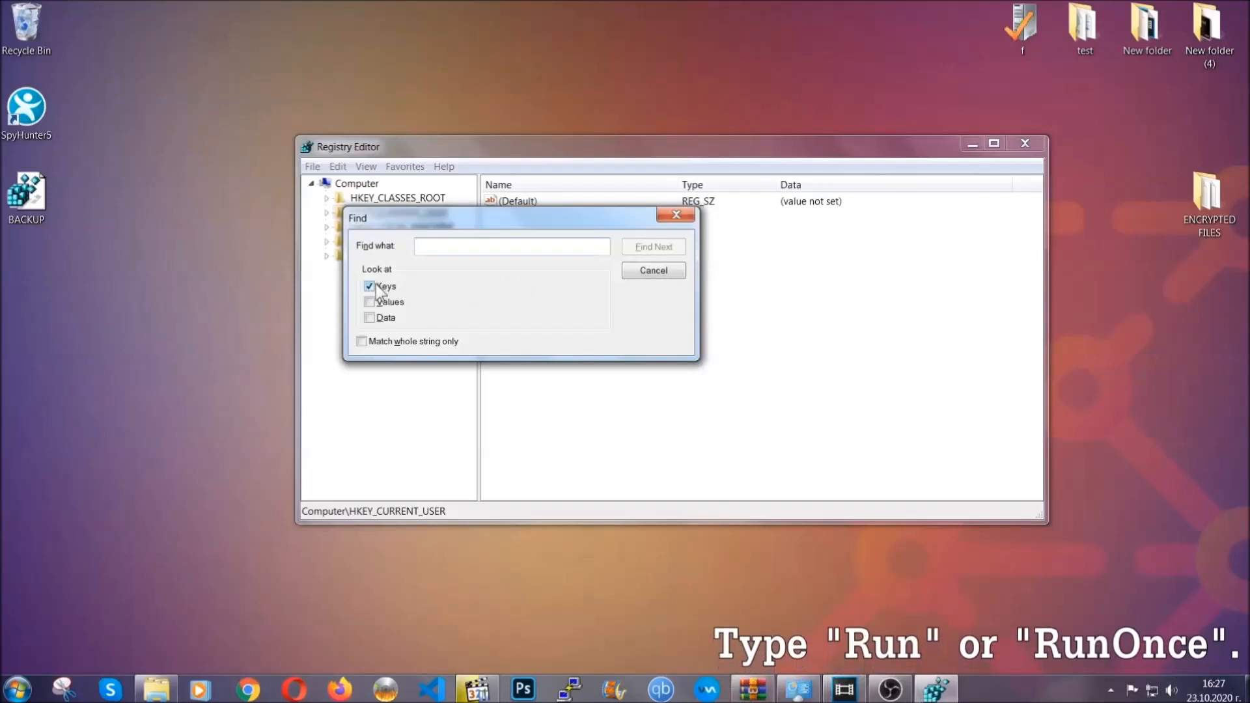
click(511, 246)
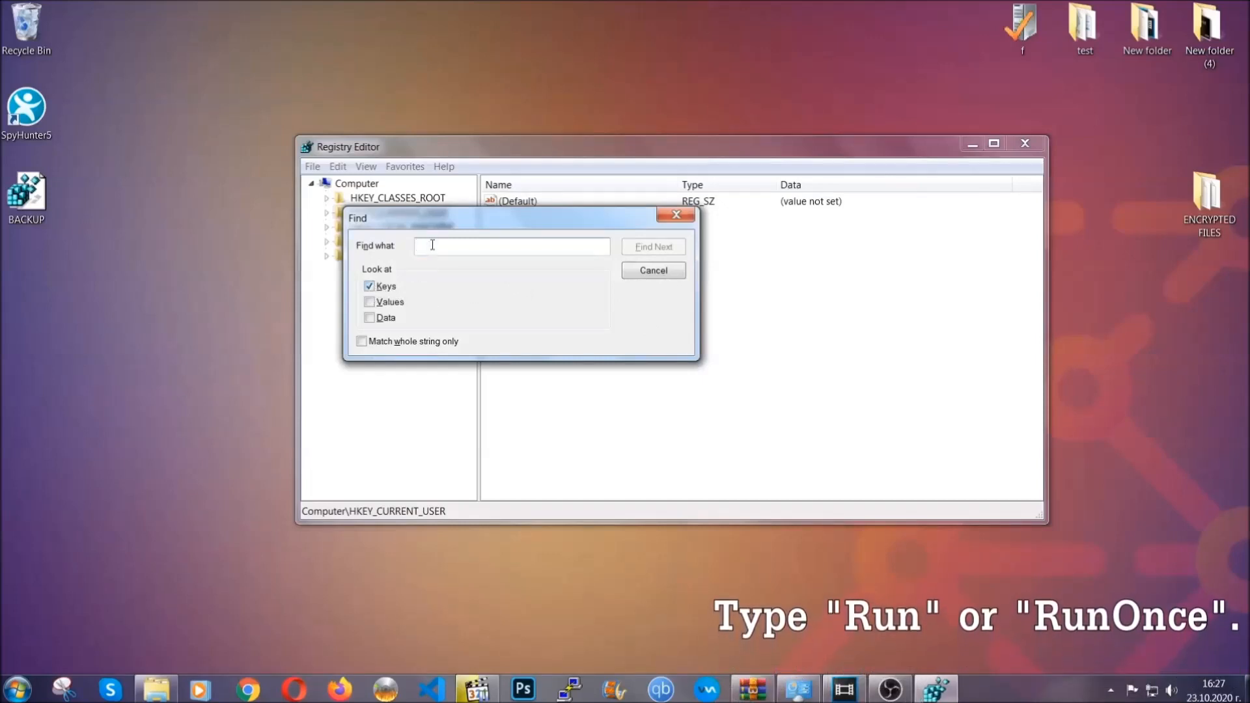
text(RunOnce)
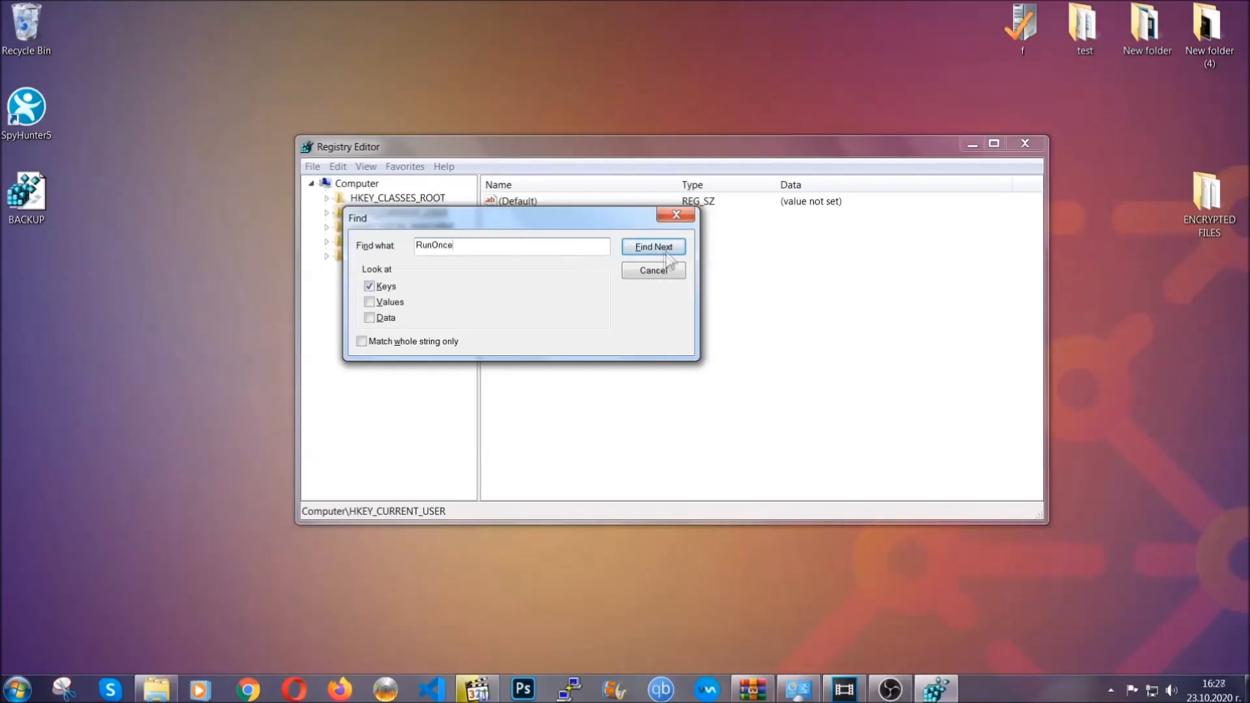
click(653, 246)
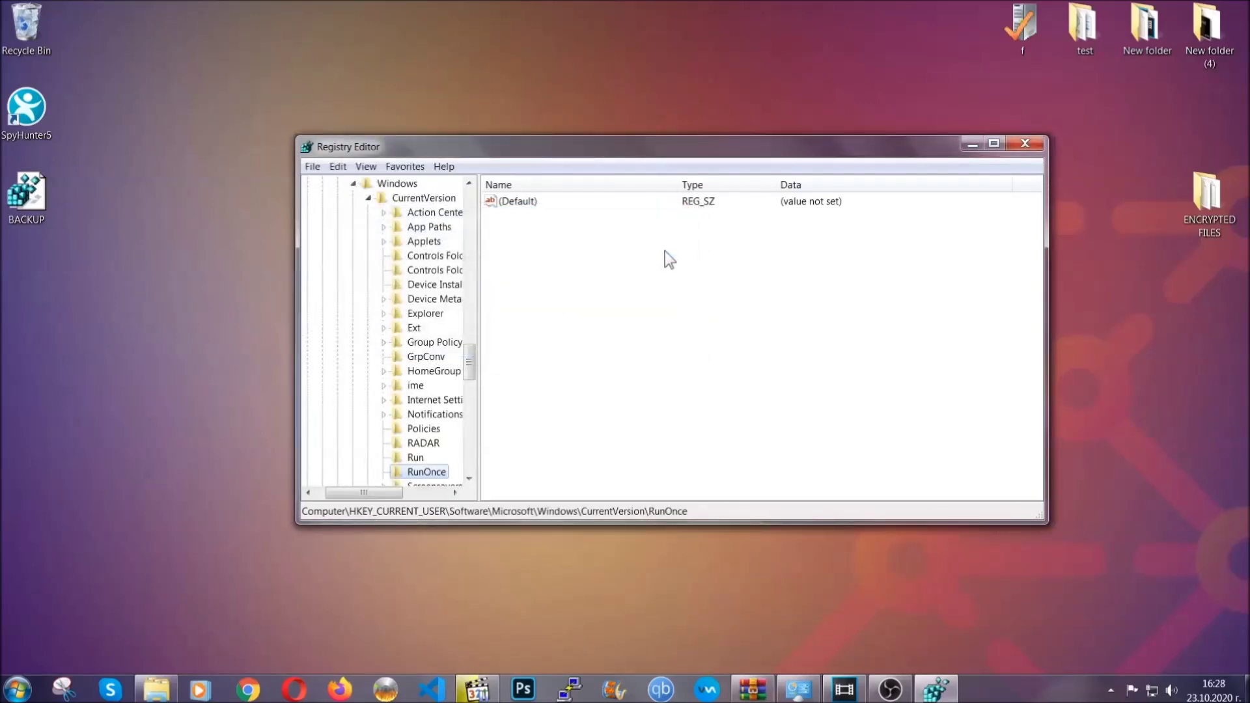
scroll(down, 3)
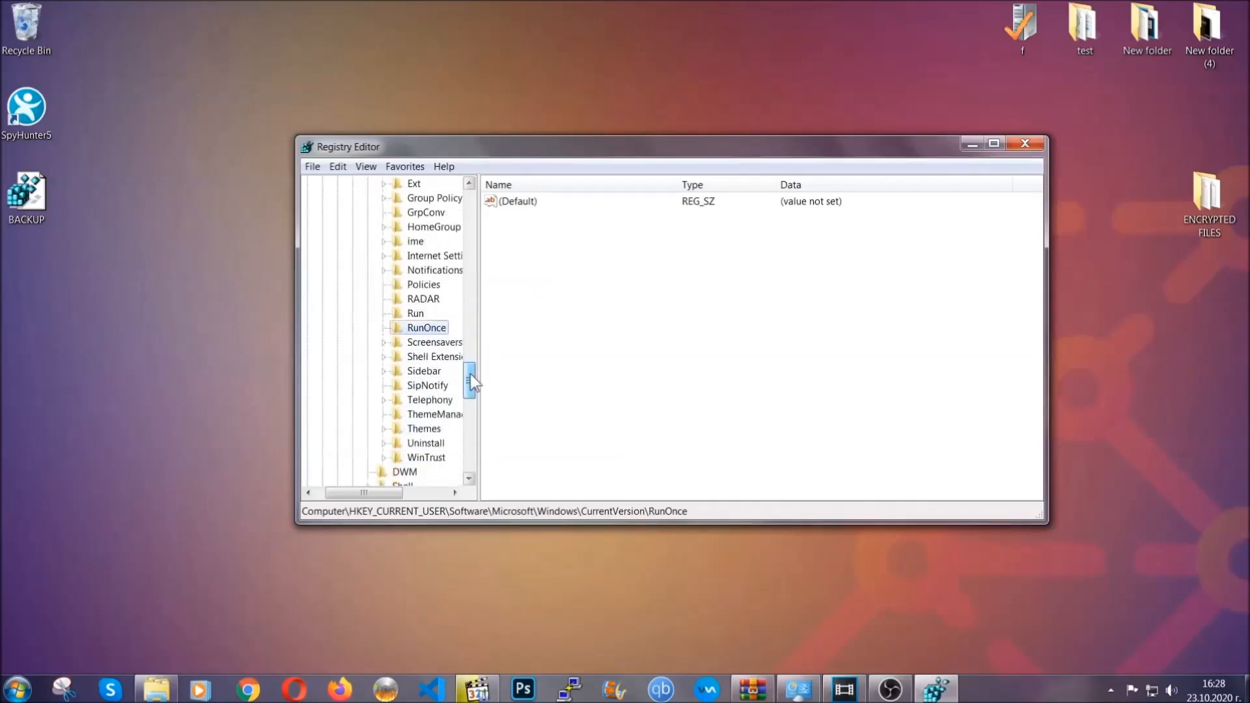
click(415, 313)
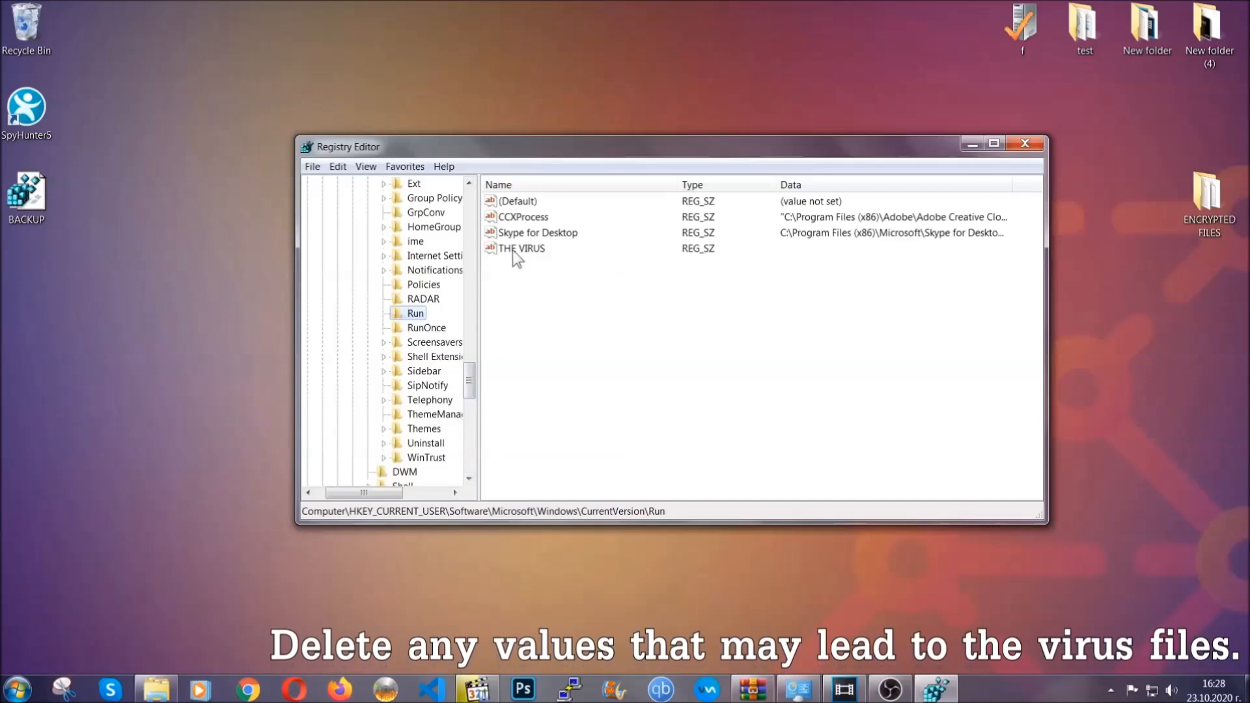
- Delete the THE VIRUS value from the Run key and confirm
right_click(520, 248)
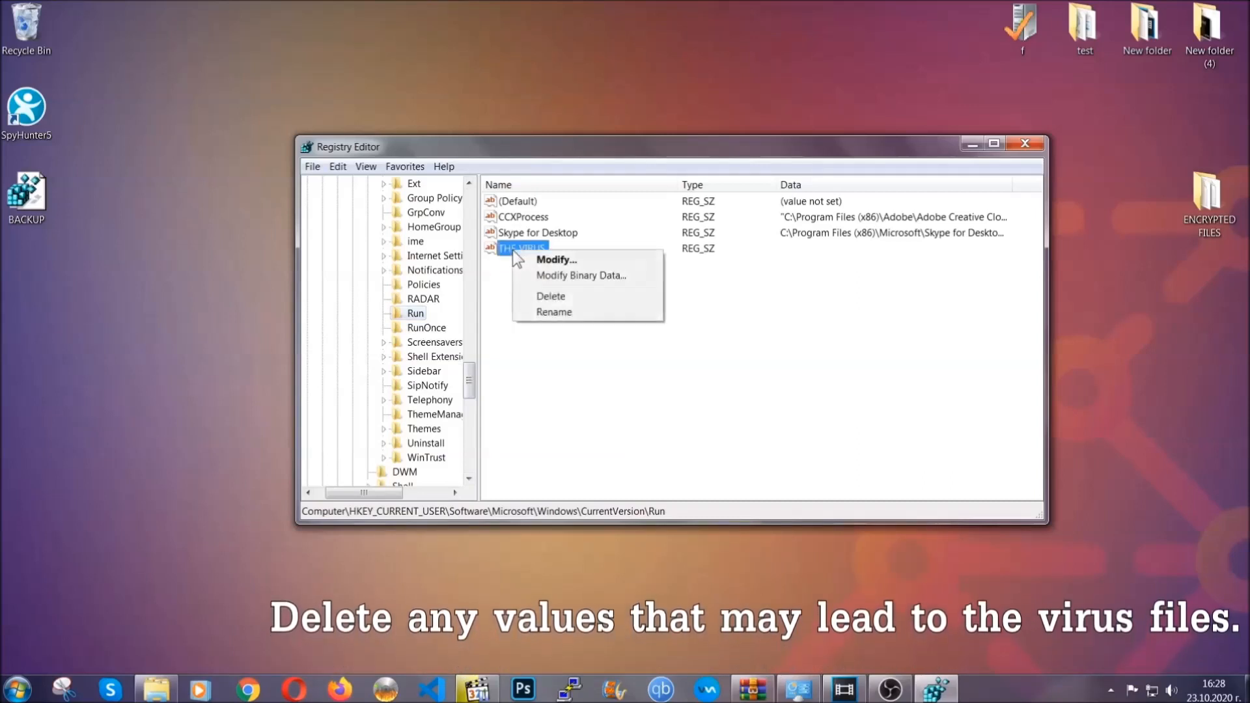
click(550, 296)
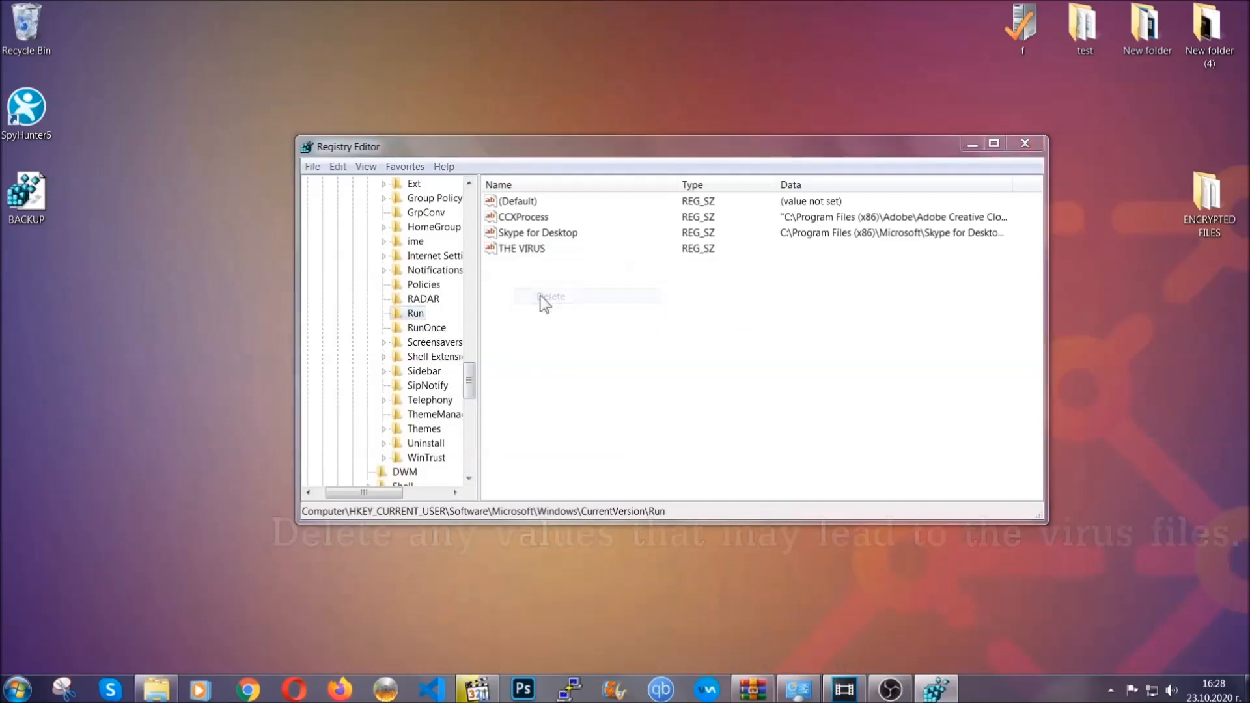
click(551, 297)
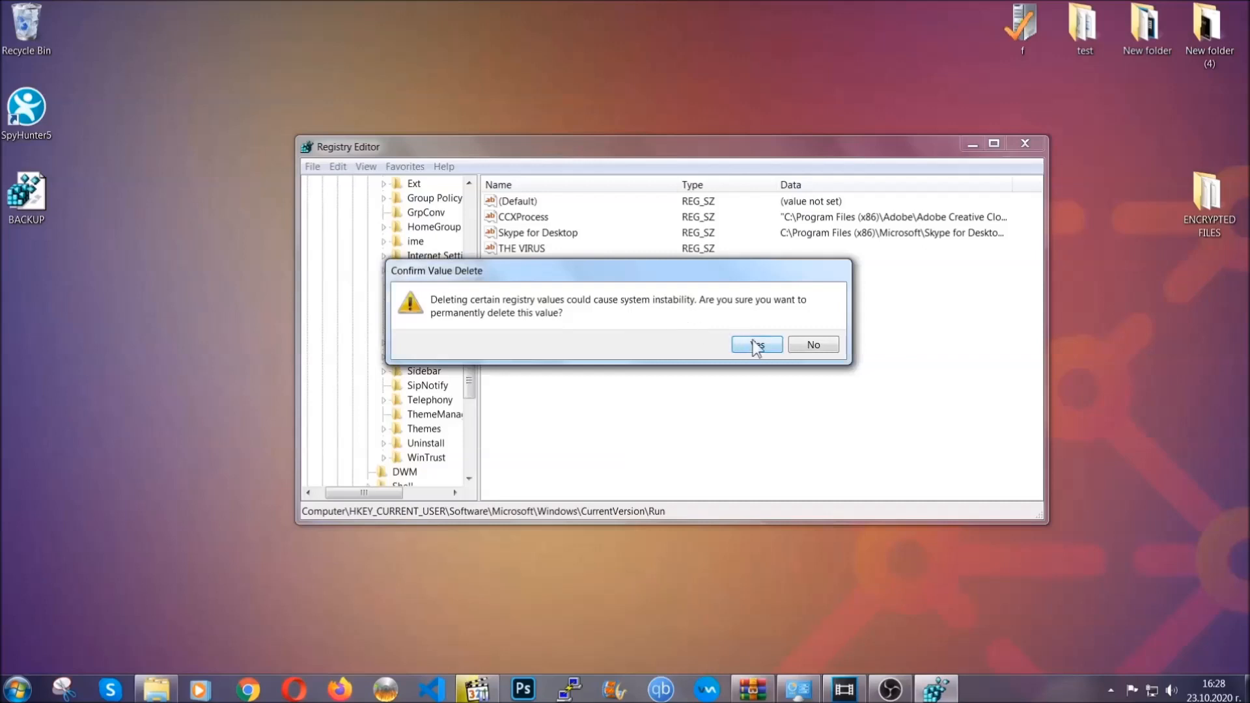
click(756, 344)
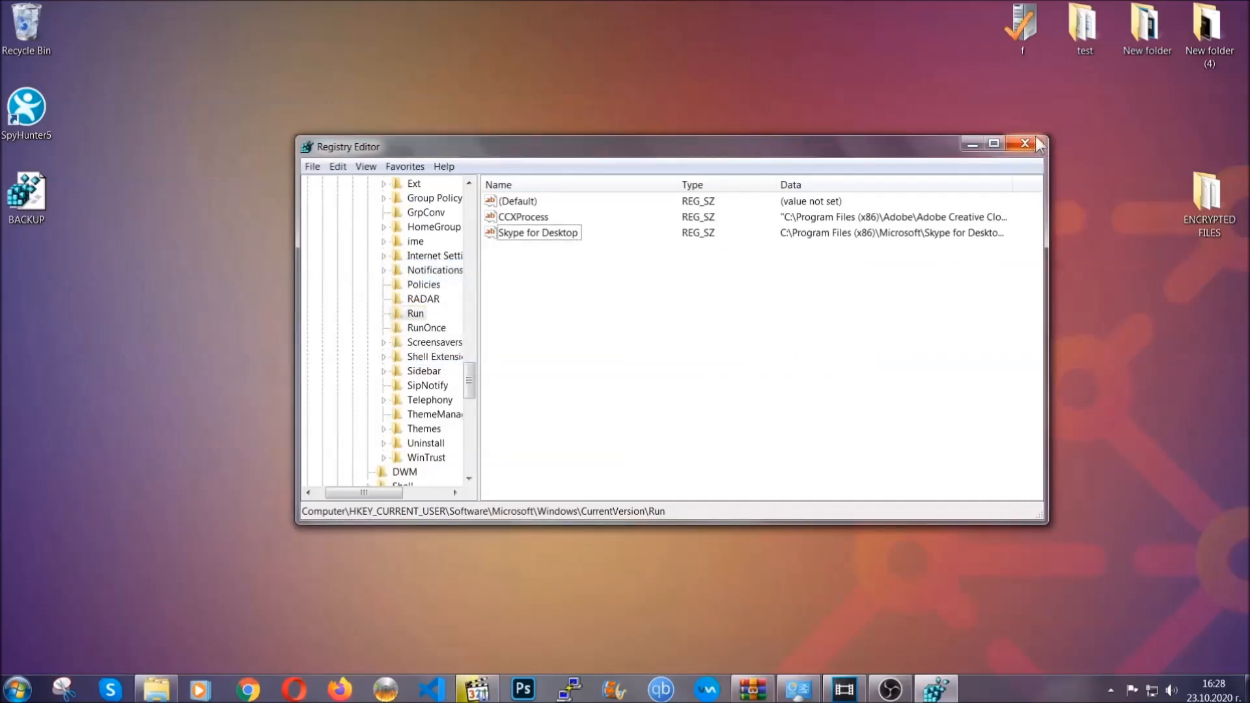
- Close Registry Editor and bring up the file-recovery article in Chrome
click(1024, 143)
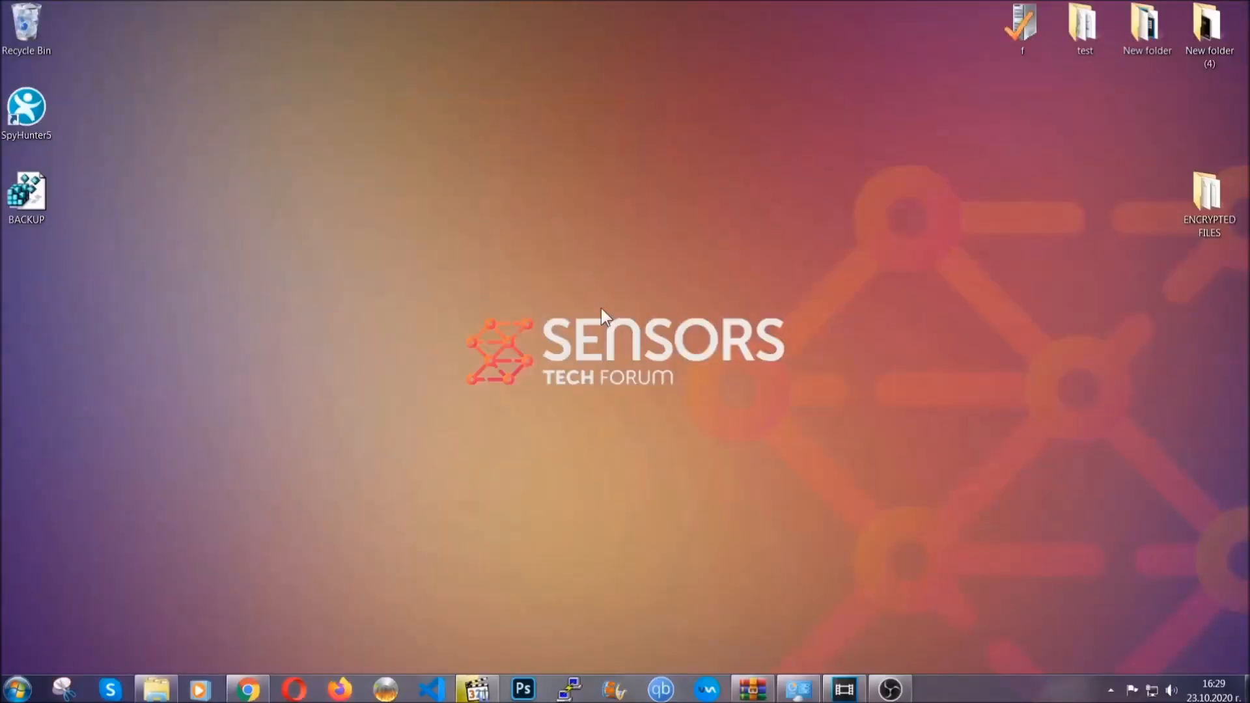
mouse_move(372, 490)
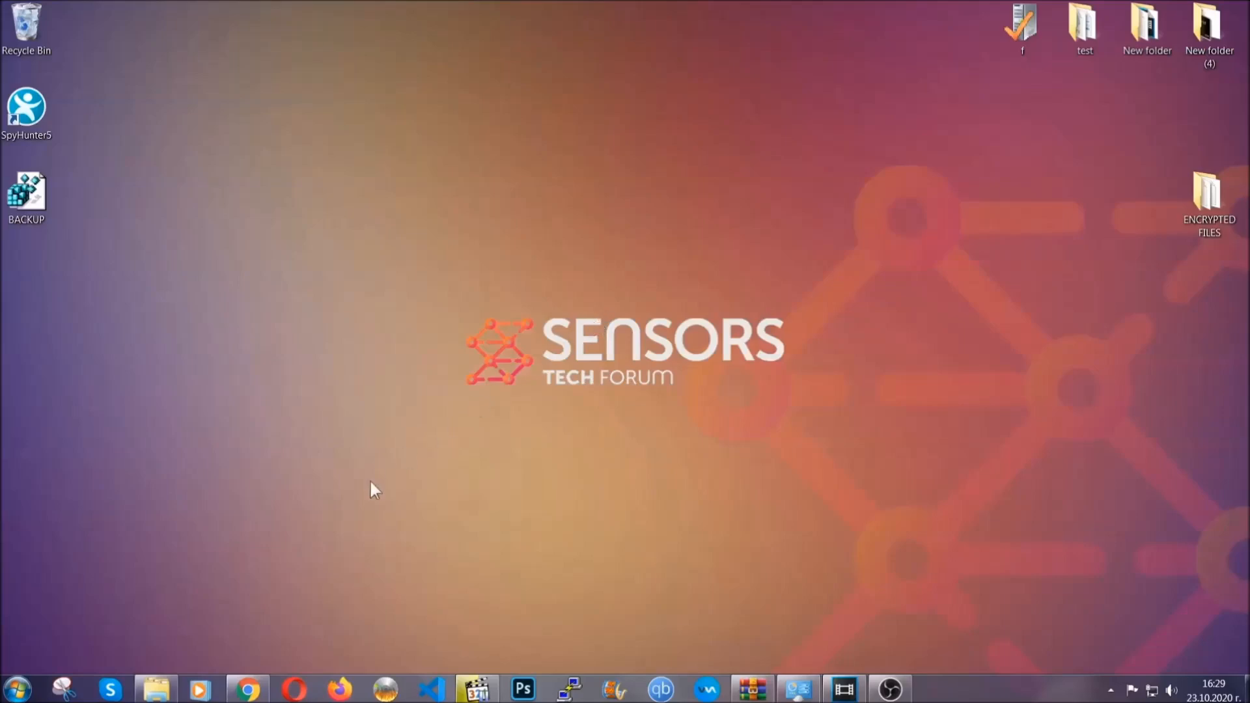
click(244, 686)
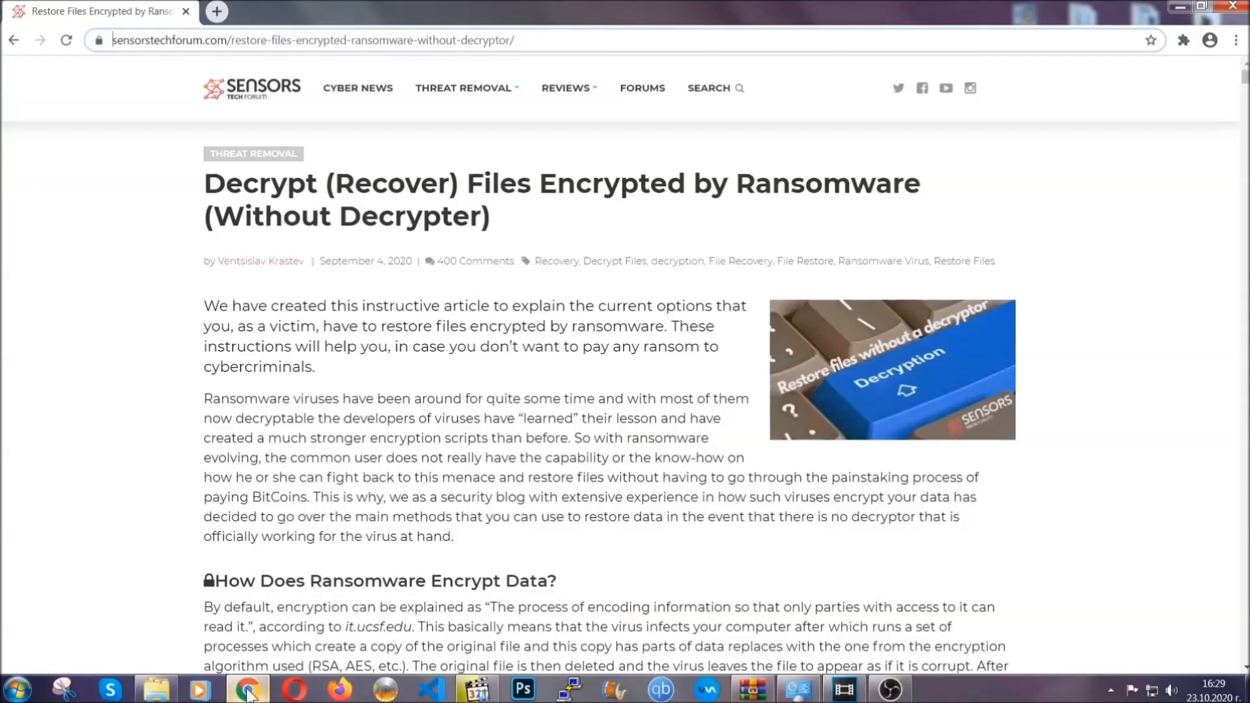
mouse_move(162, 109)
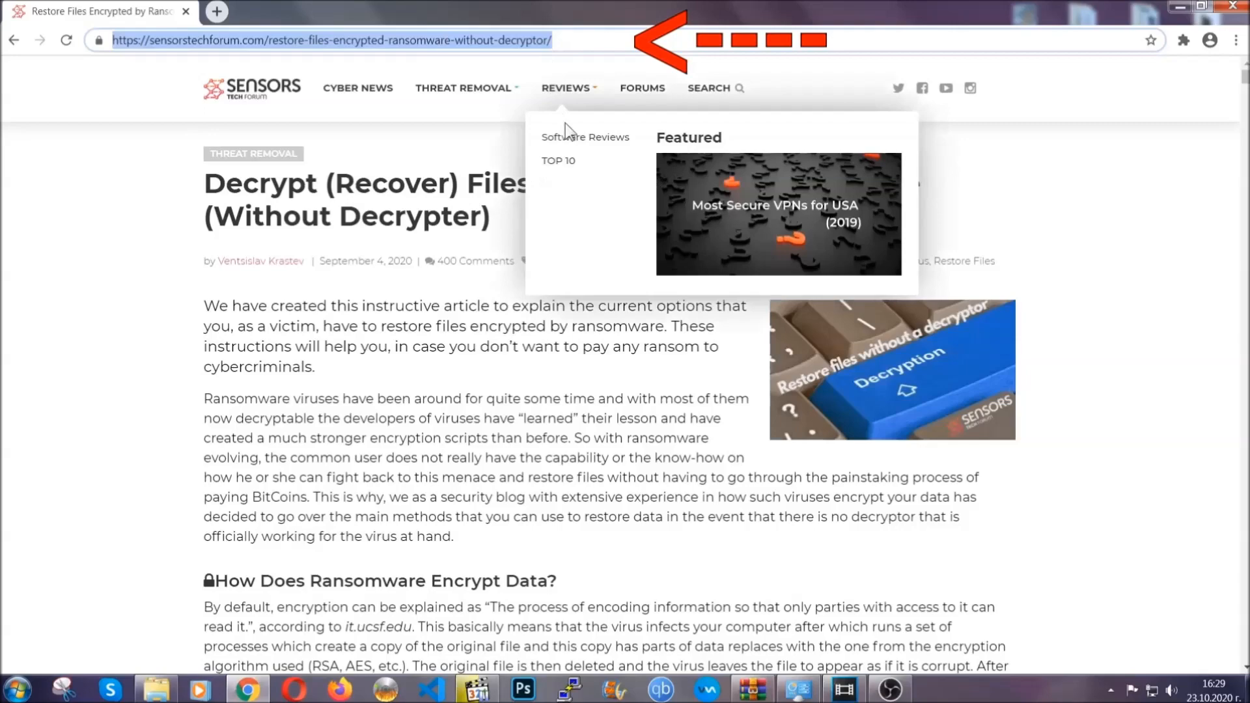
- Scroll to the method list and expand 'Method 2 - Restore Data via Windows Backup'
scroll(down, 3)
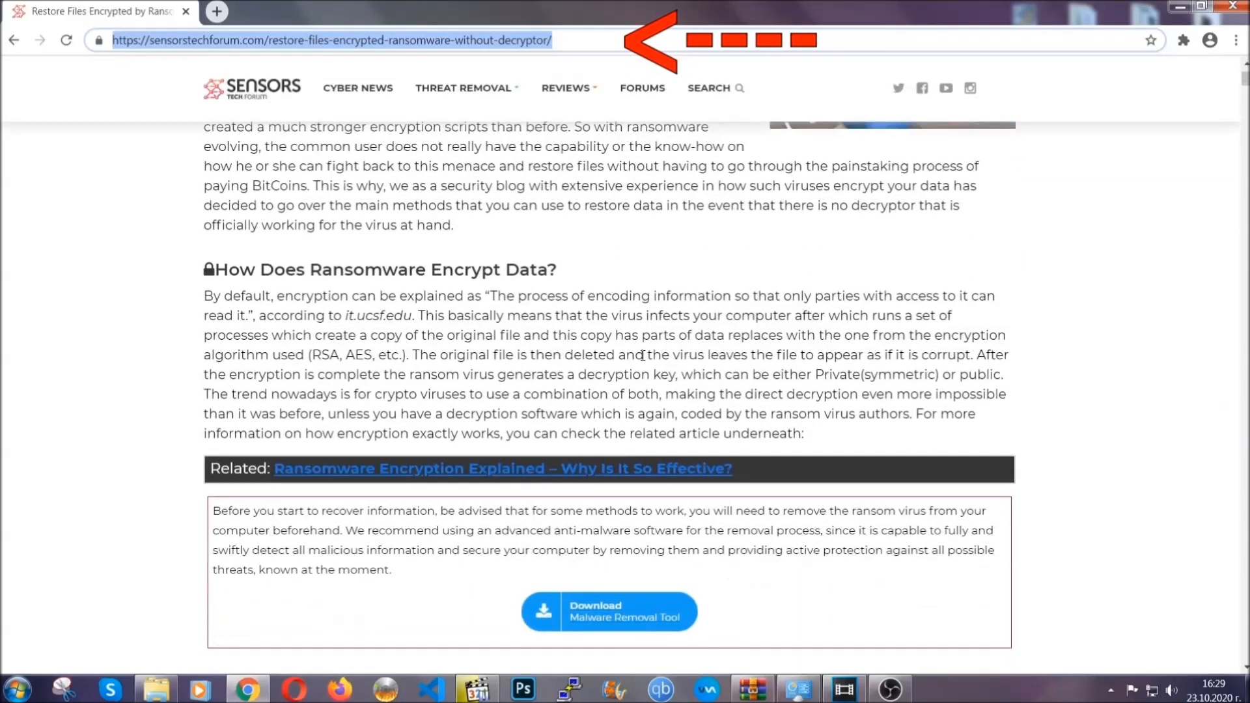
scroll(down, 3)
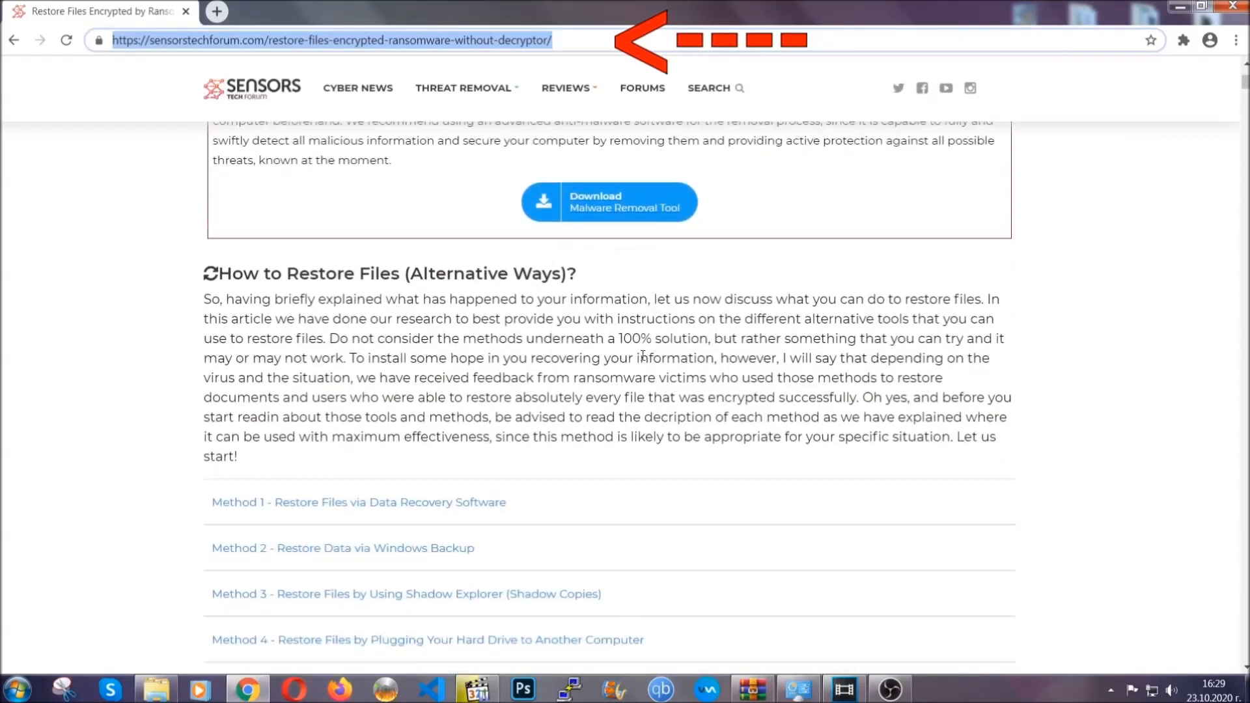
scroll(down, 3)
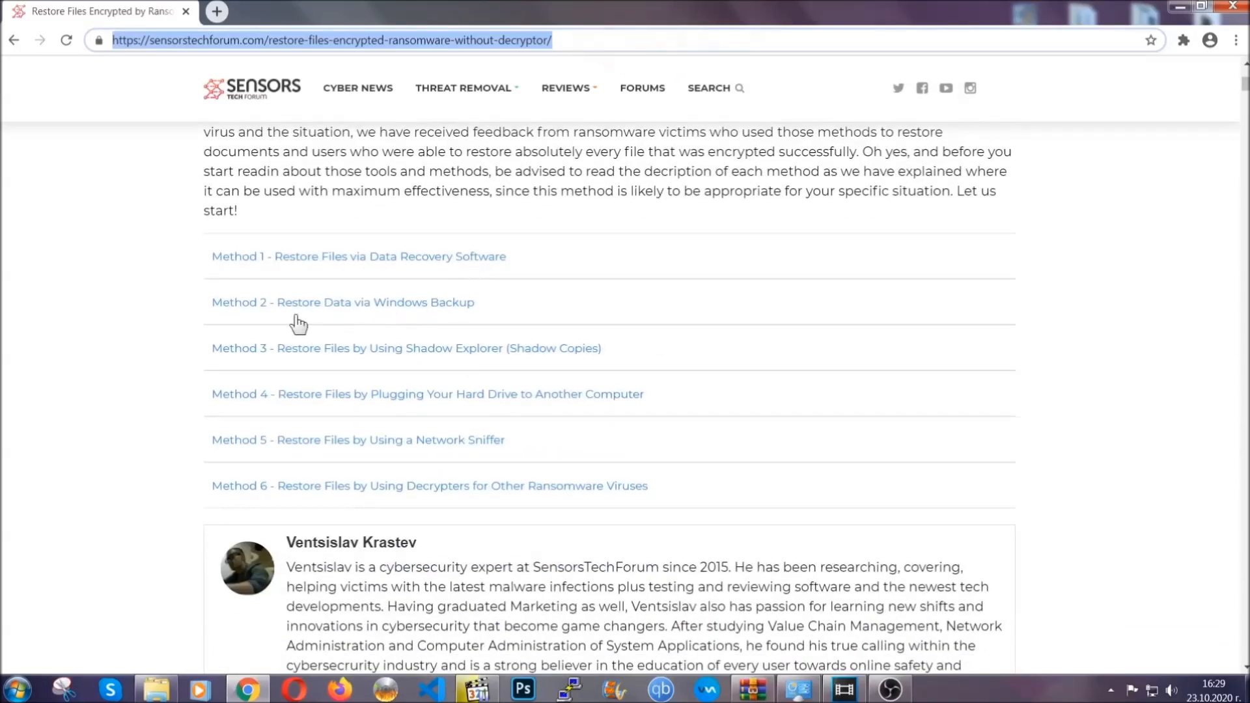
mouse_move(422, 358)
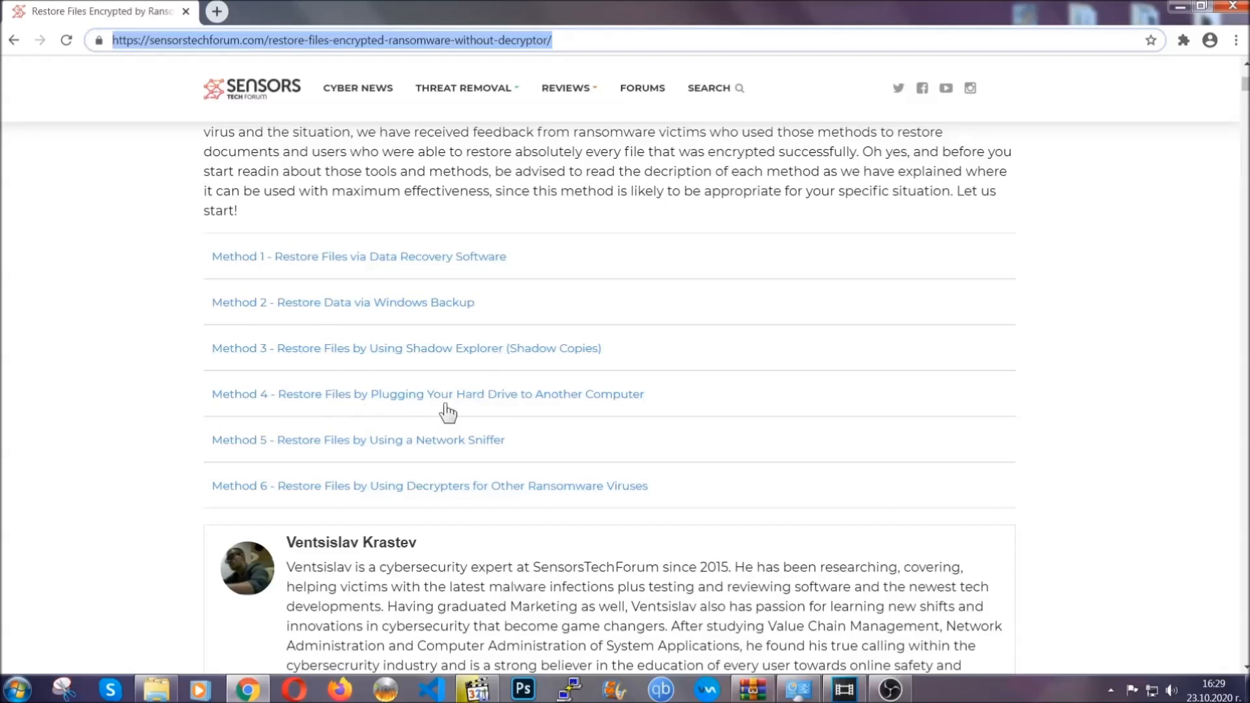
click(343, 302)
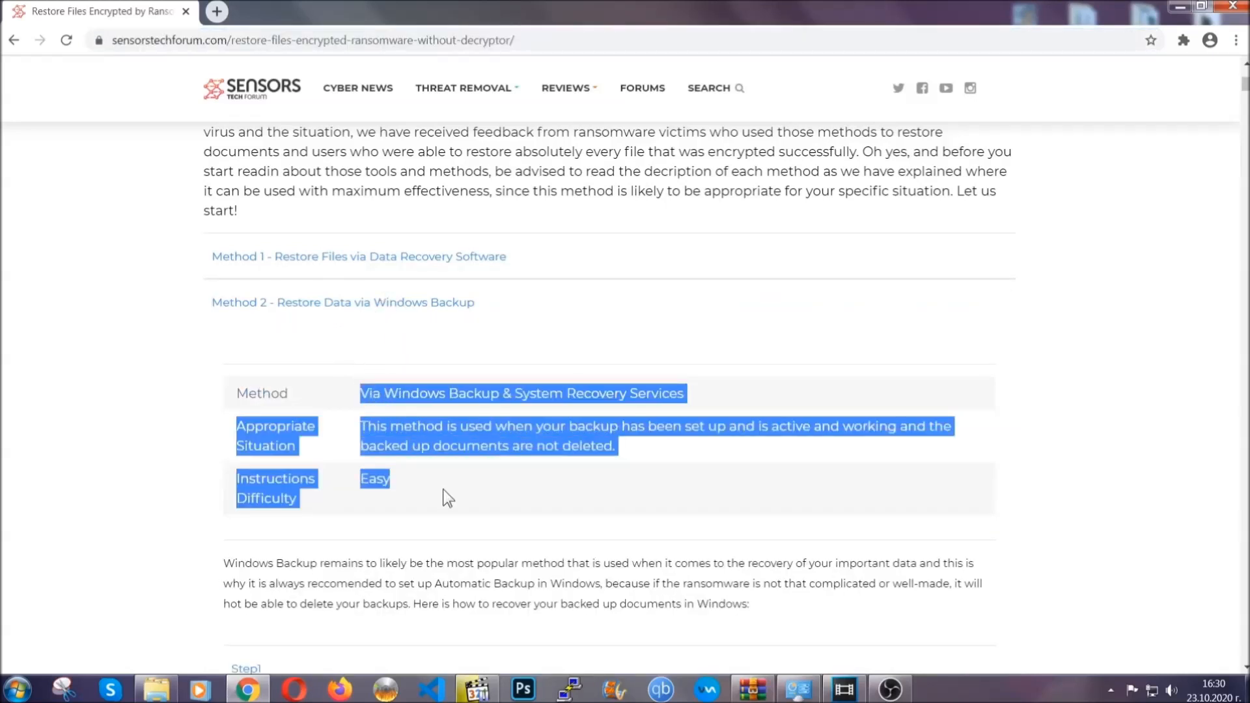
- Expand Step1 of the Windows Backup method and scroll through its illustrated steps
scroll(down, 3)
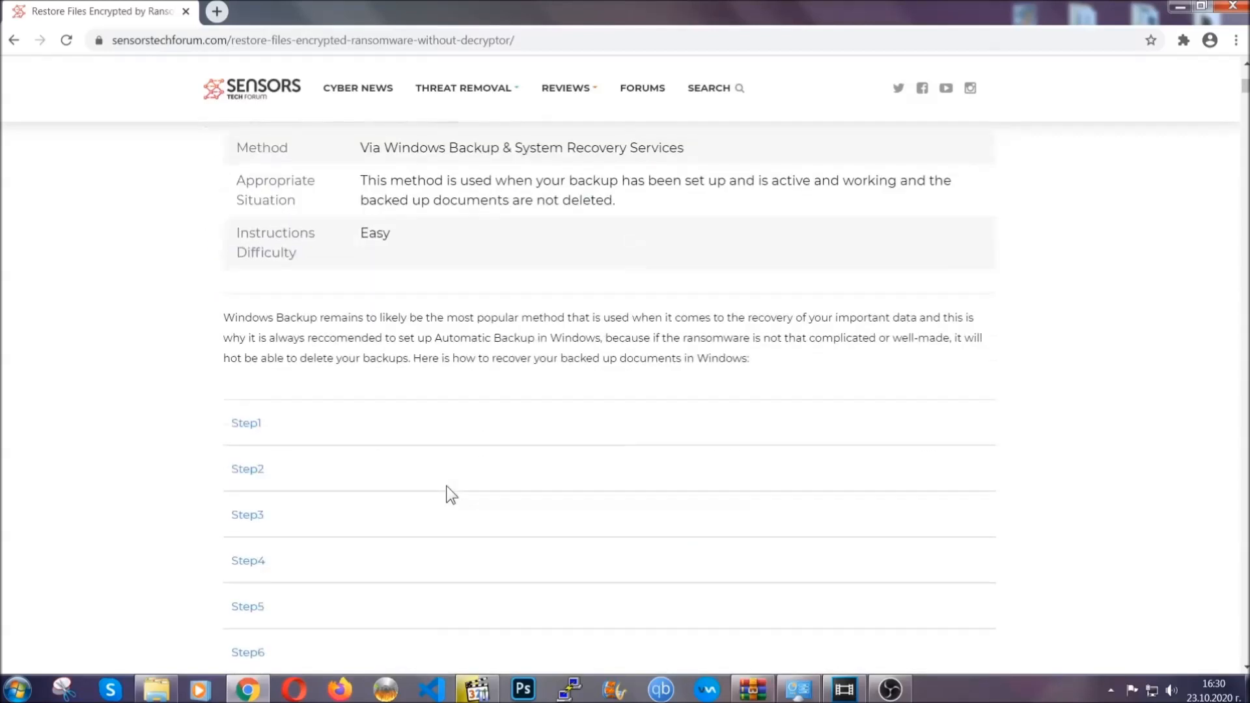
click(245, 423)
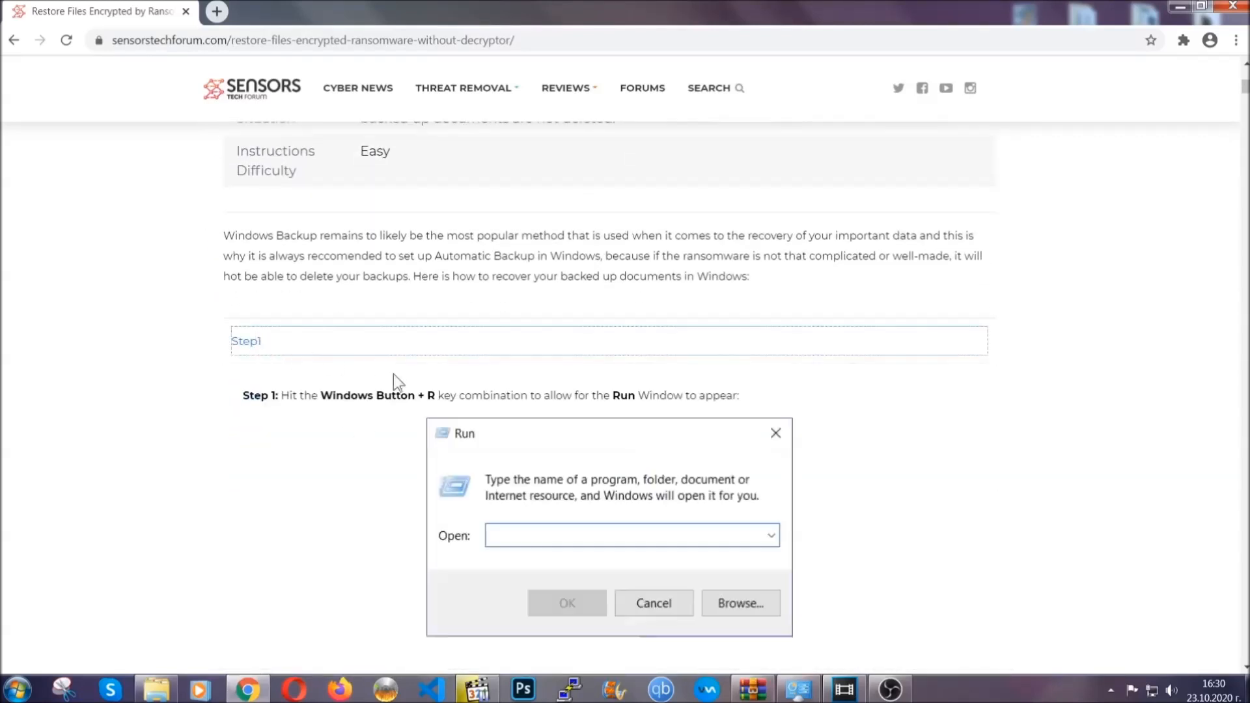
scroll(down, 3)
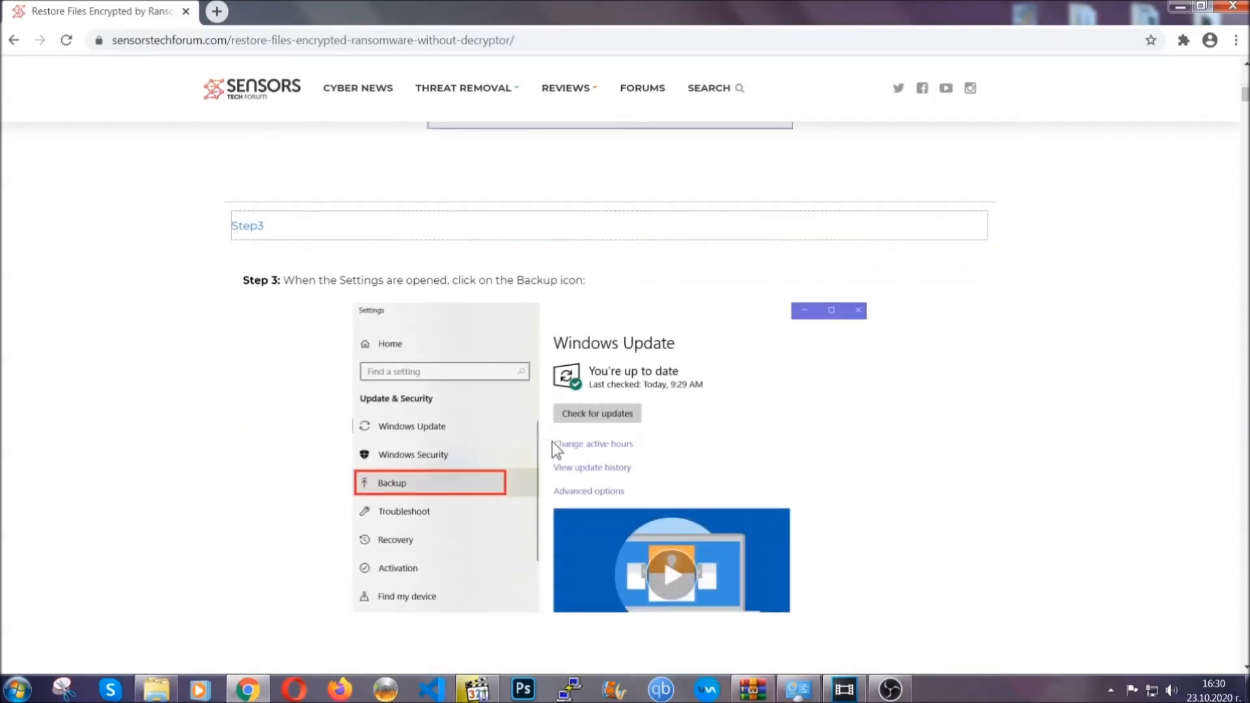
scroll(down, 3)
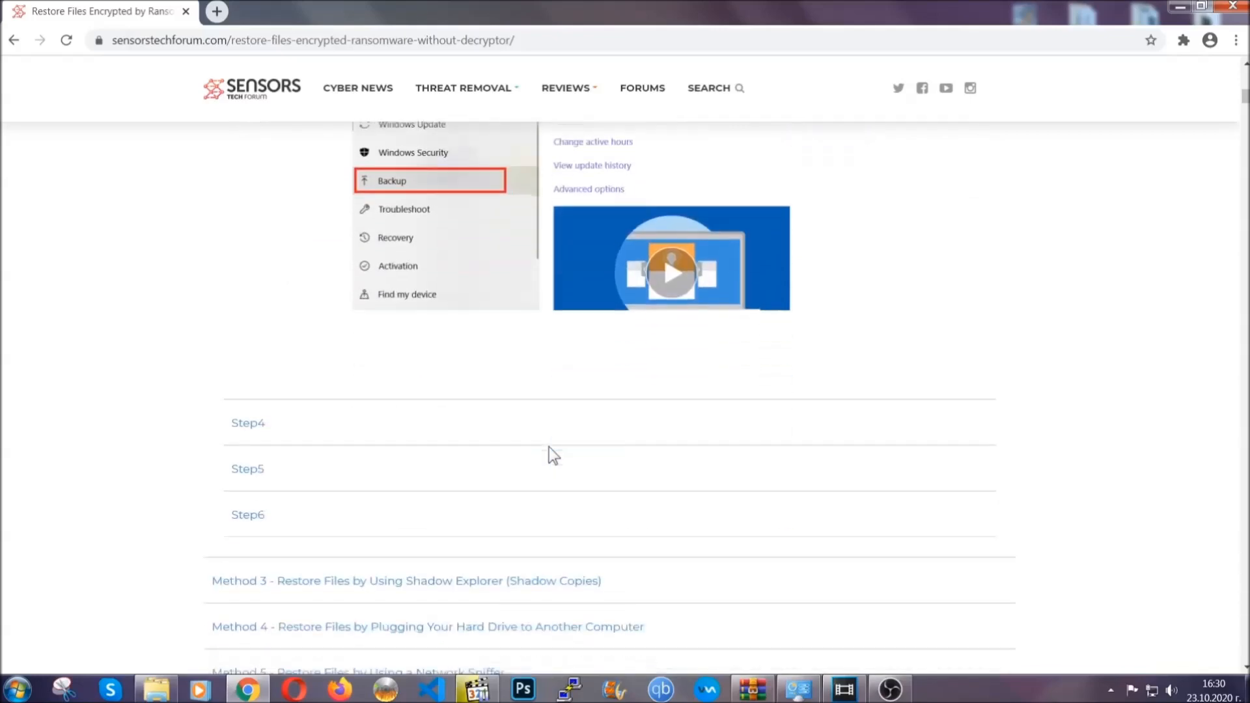
scroll(down, 3)
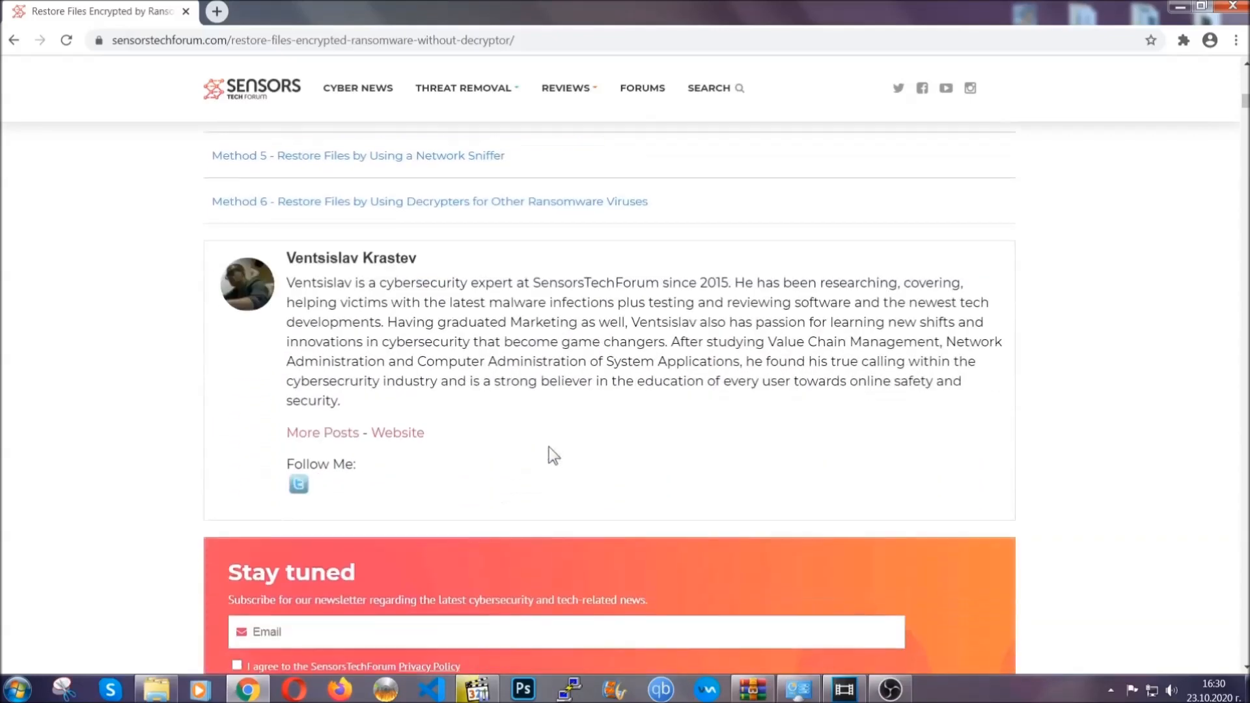
scroll(up, 3)
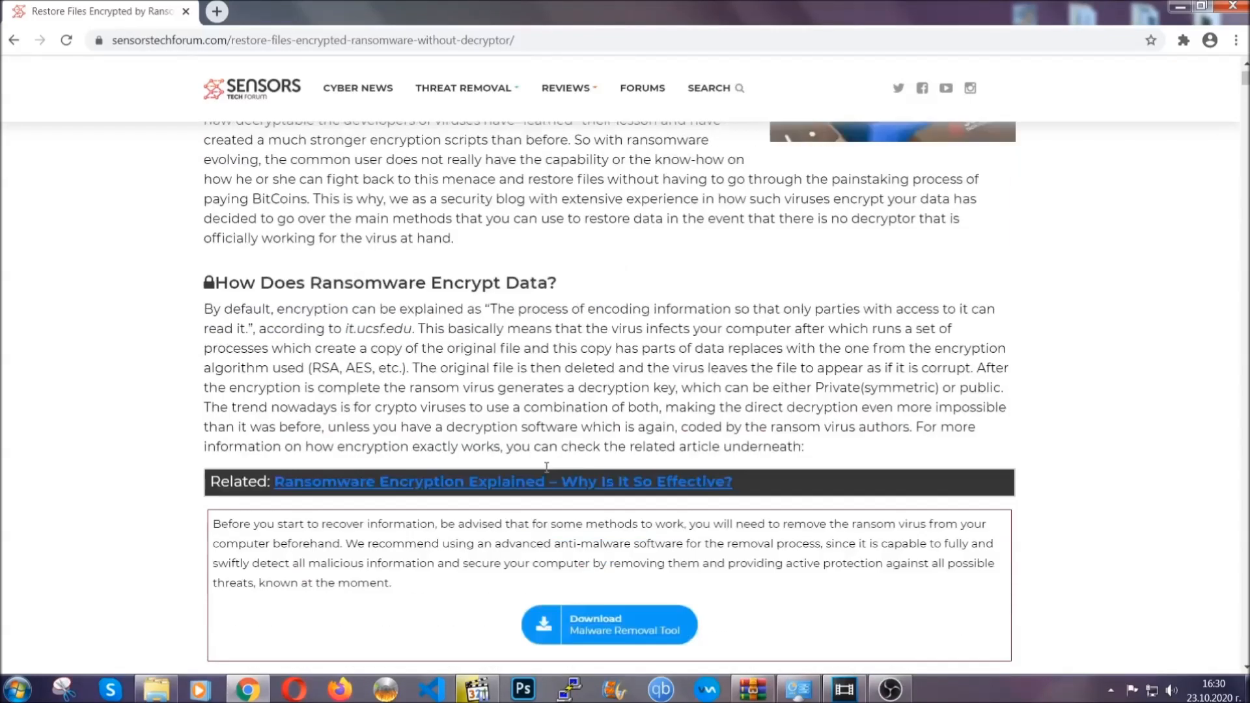